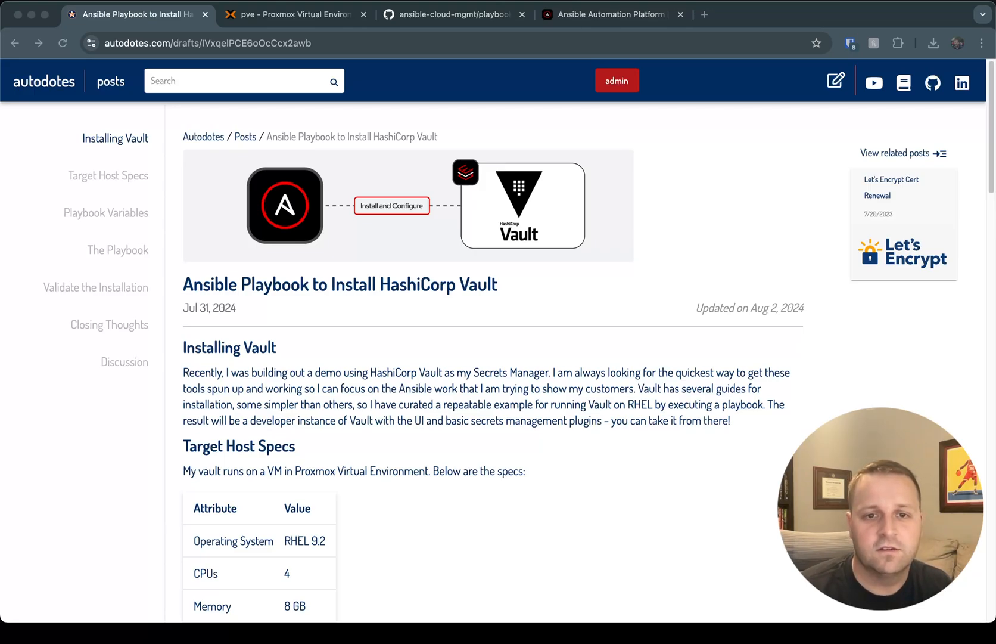
mouse_move(350, 440)
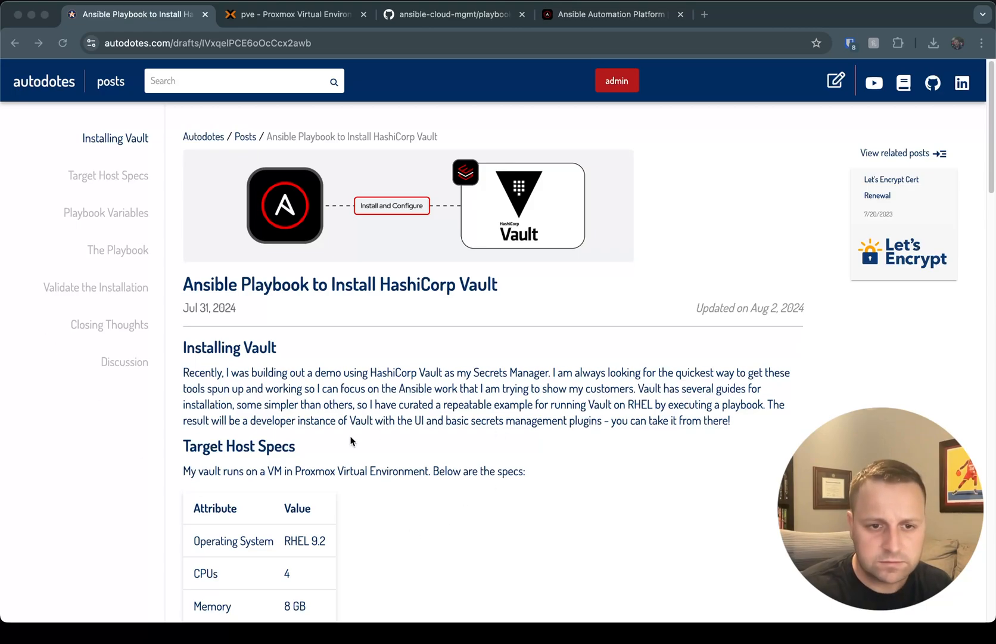
Step: View the vault VM 104 summary in Proxmox, then return to install_vault.yml on GitHub
scroll("down", 3)
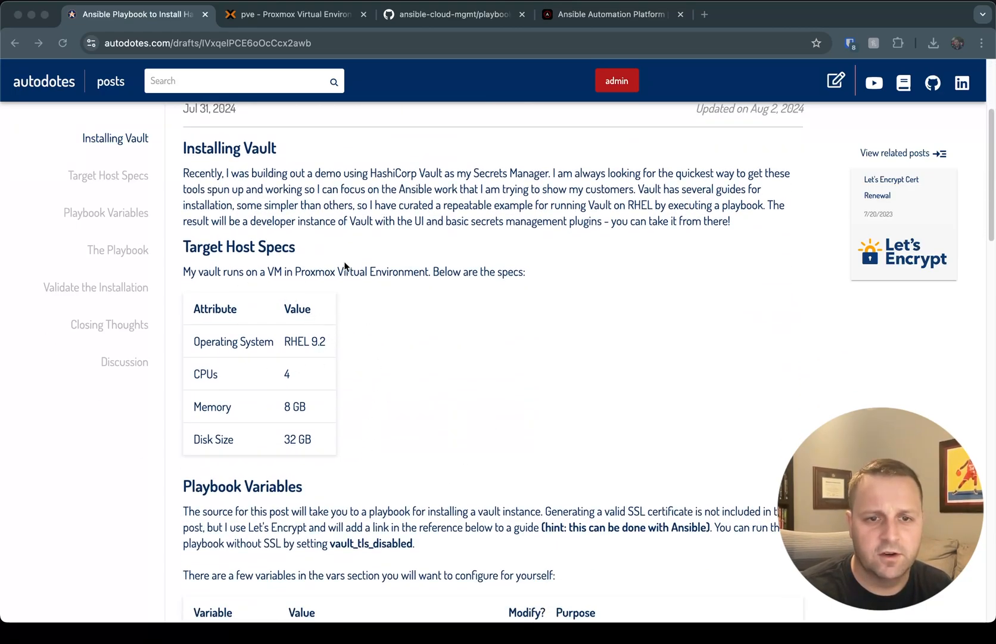
mouse_move(426, 397)
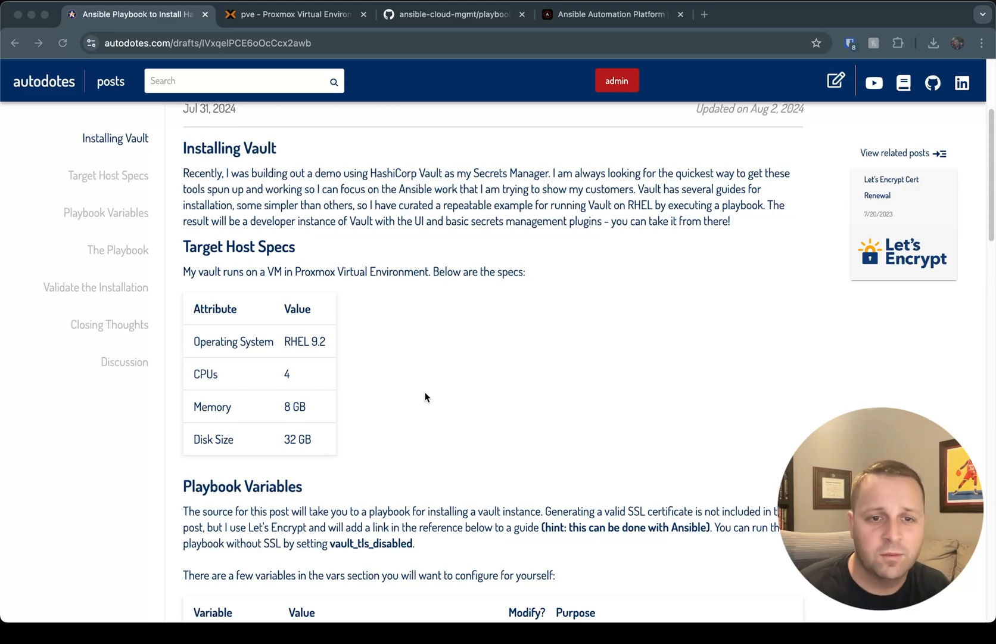
left_click(292, 15)
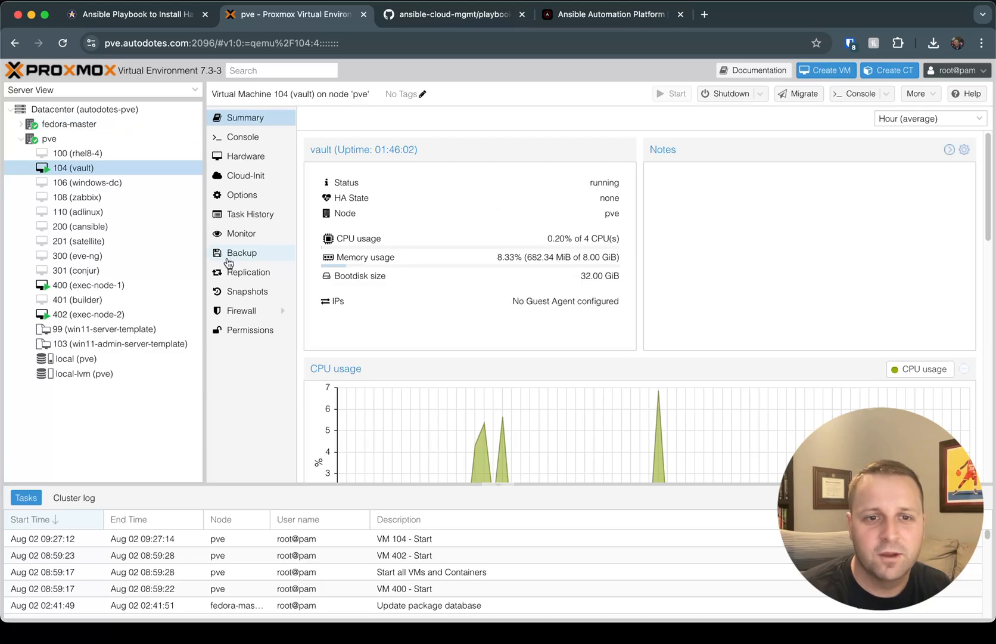
mouse_move(385, 230)
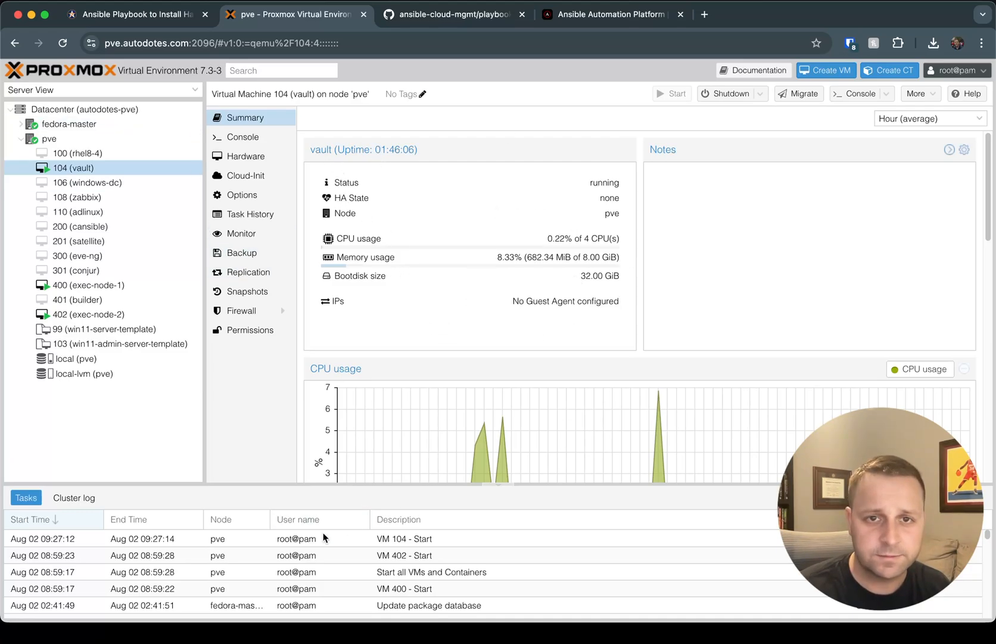
left_click(453, 14)
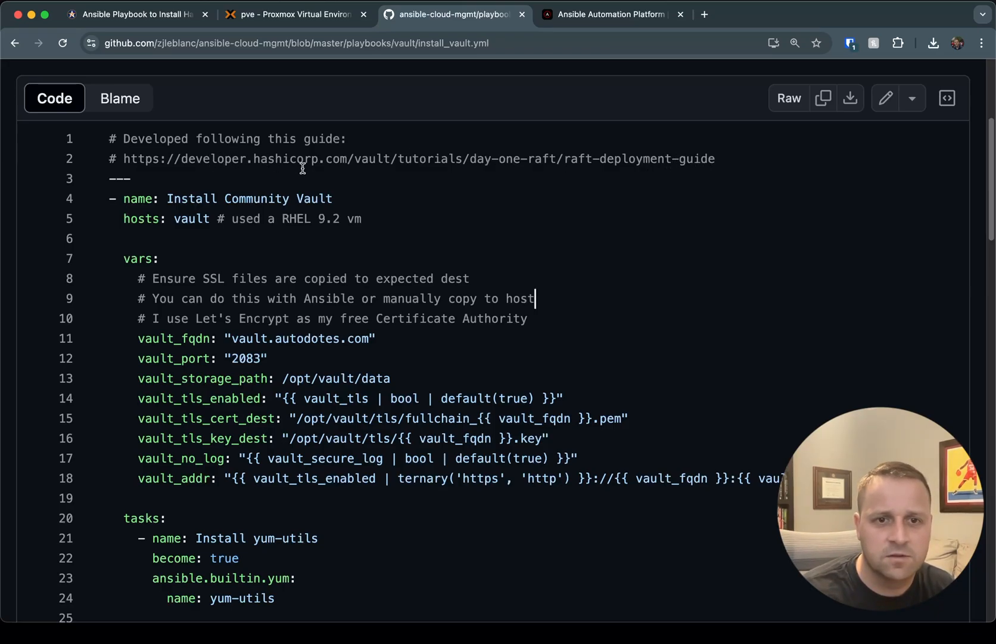
mouse_move(358, 156)
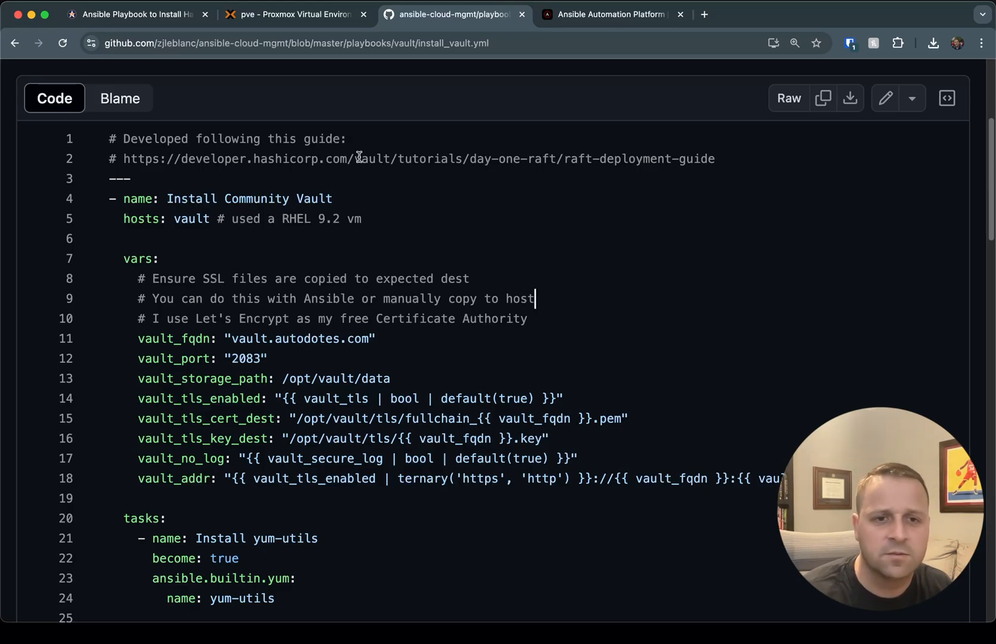
scroll("down", 3)
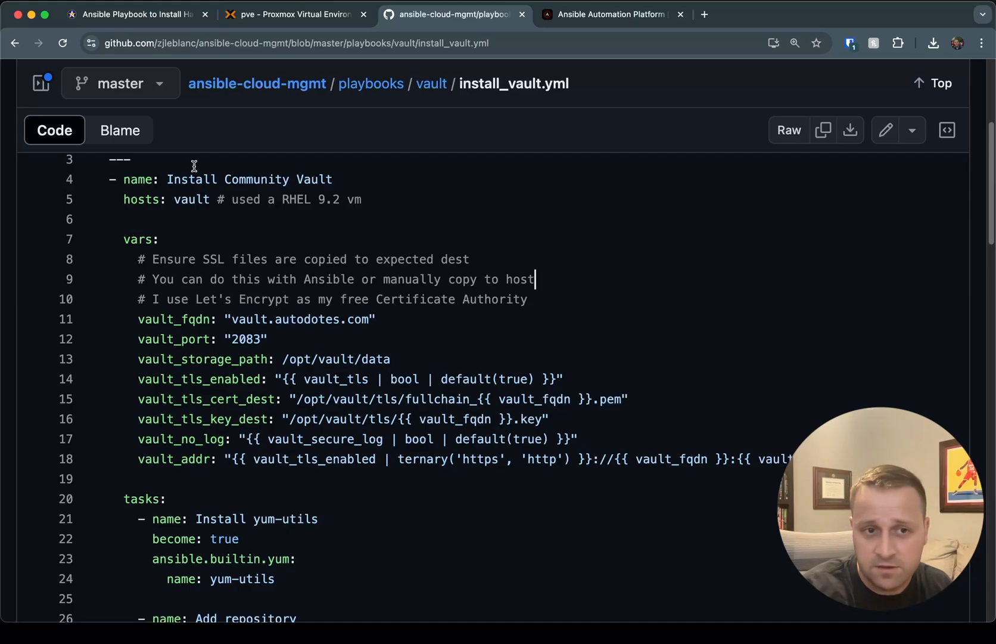
mouse_move(357, 248)
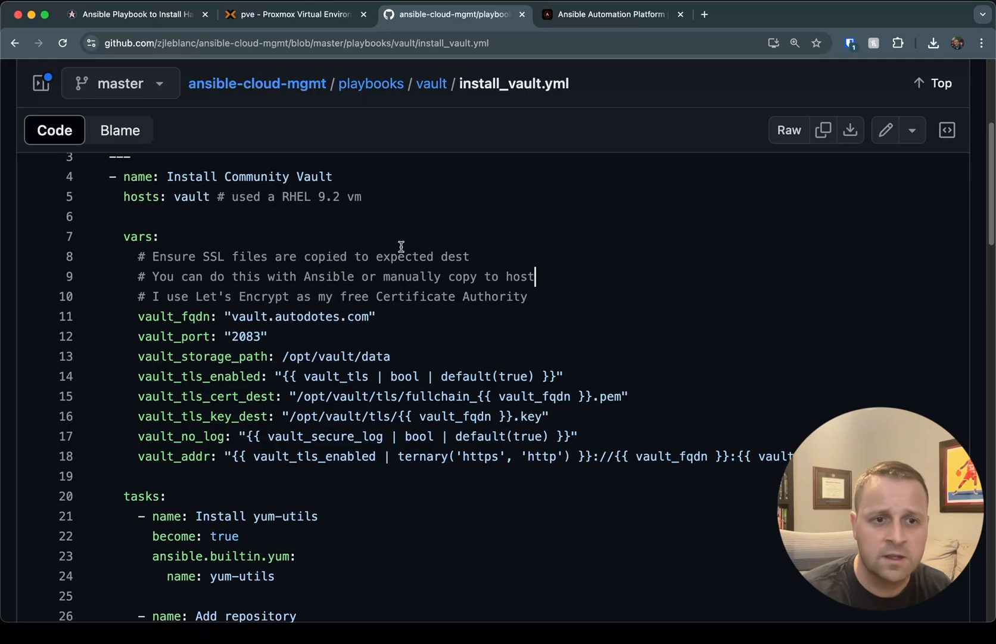
scroll("down", 3)
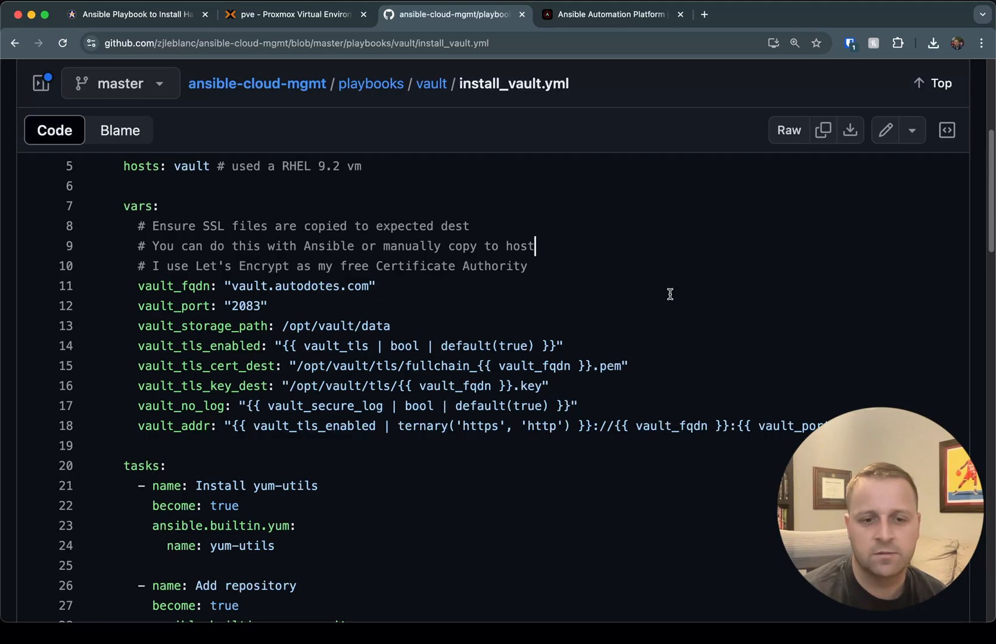
Step: Read through the install_vault.yml tasks and go up to the playbooks/vault folder listing
scroll("down", 3)
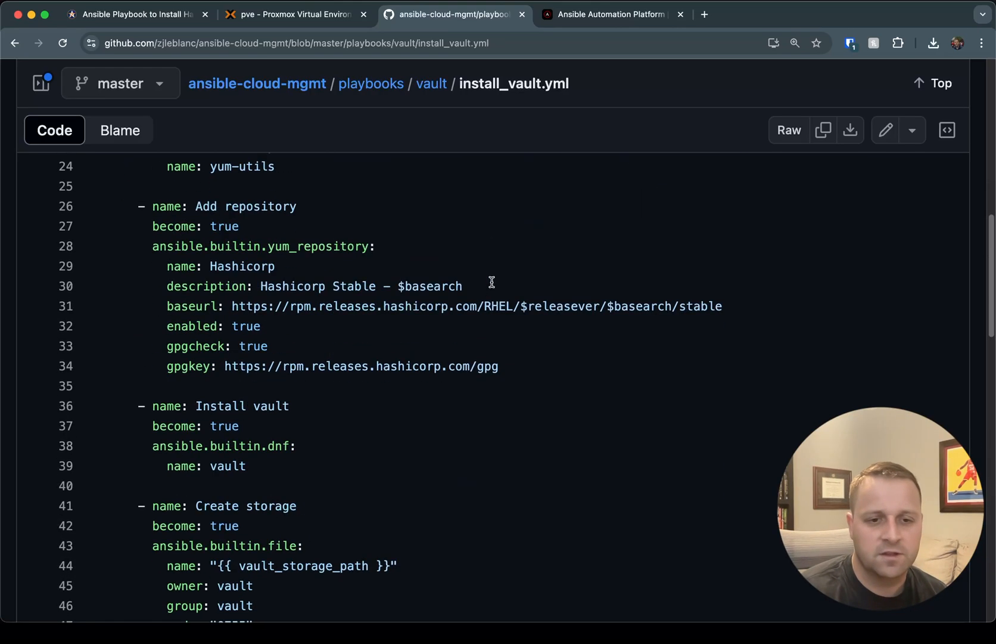
scroll("up", 3)
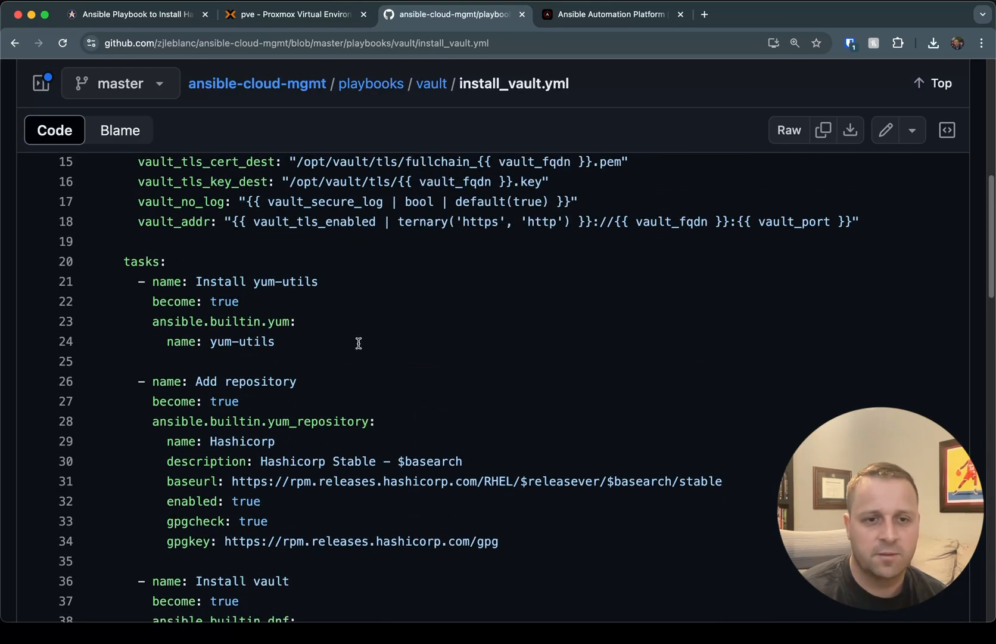
mouse_move(282, 308)
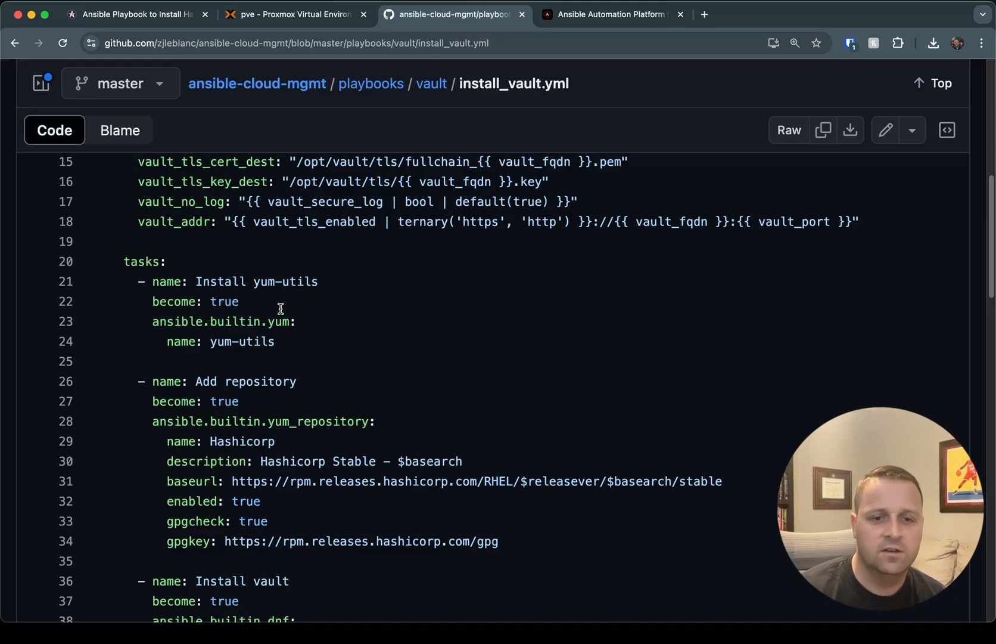
scroll("down", 3)
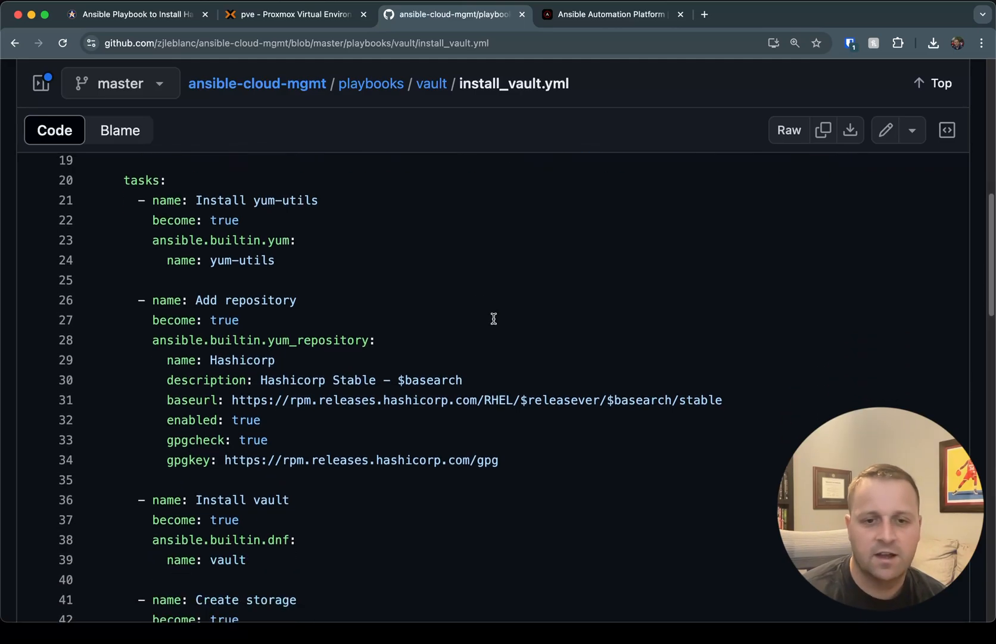
scroll("down", 3)
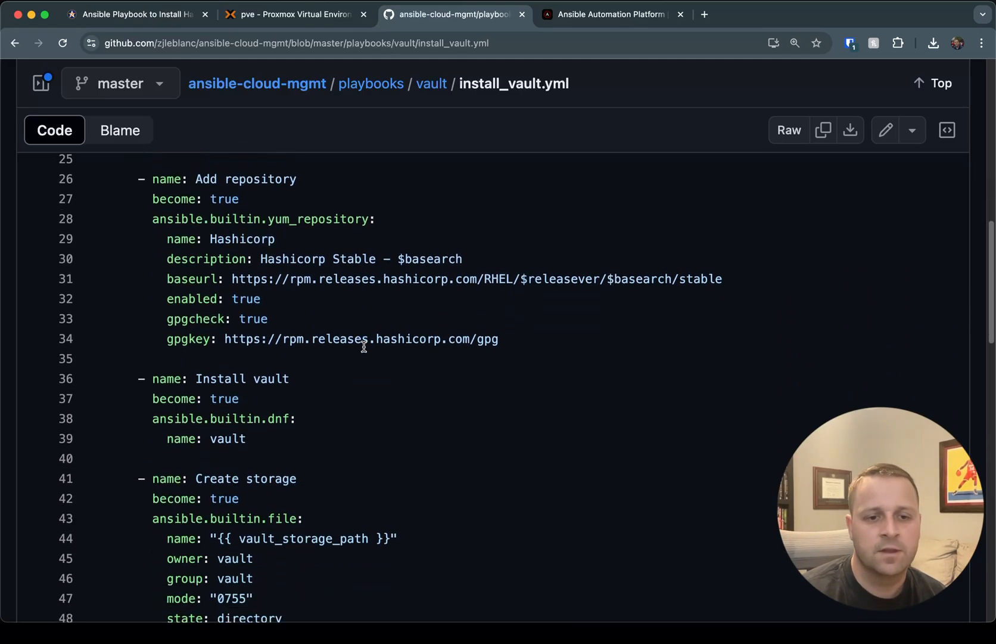
scroll("down", 3)
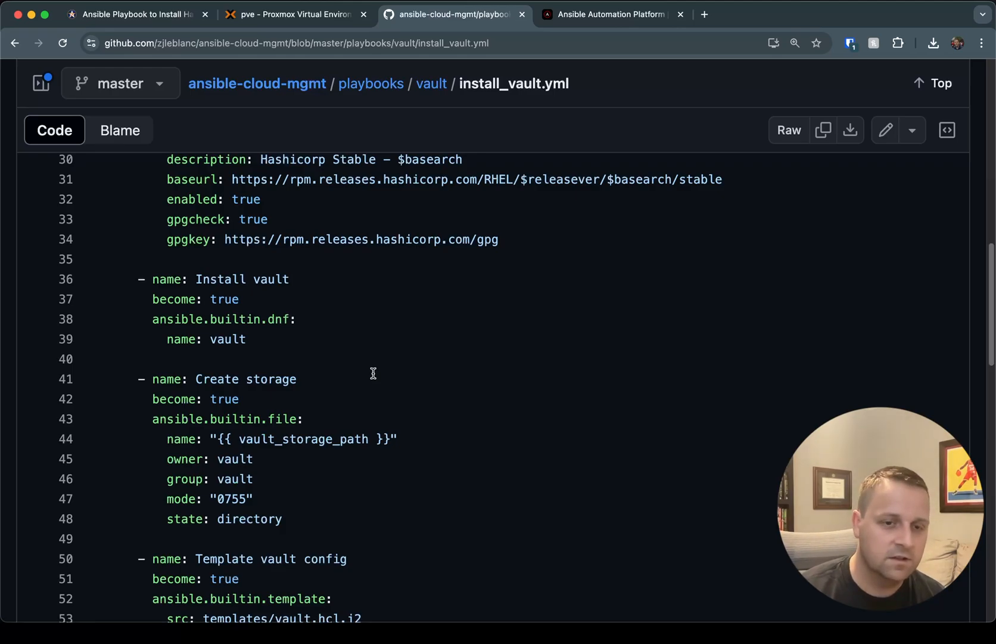
scroll("down", 3)
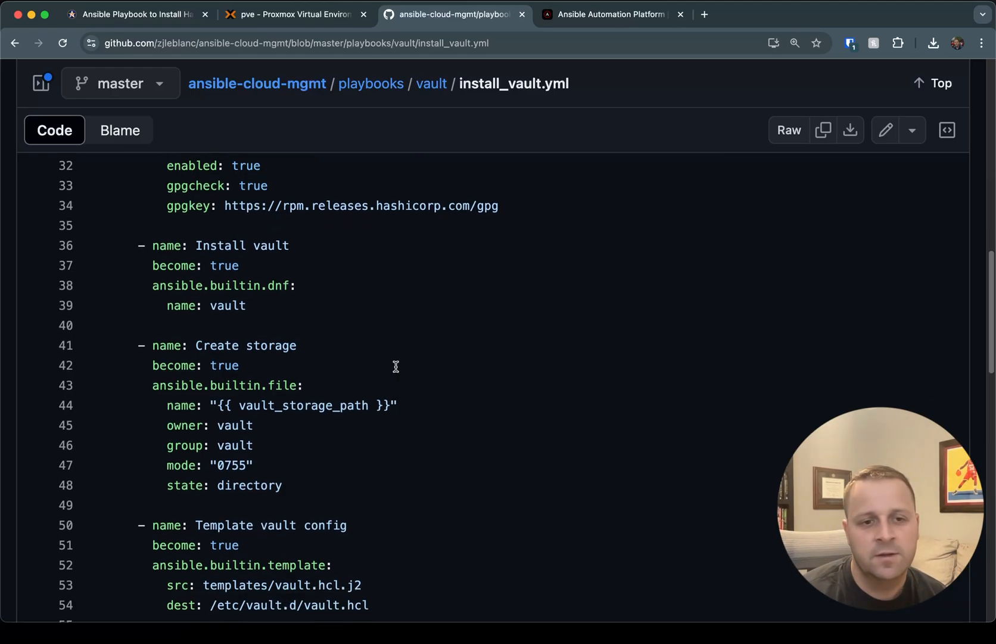
scroll("down", 3)
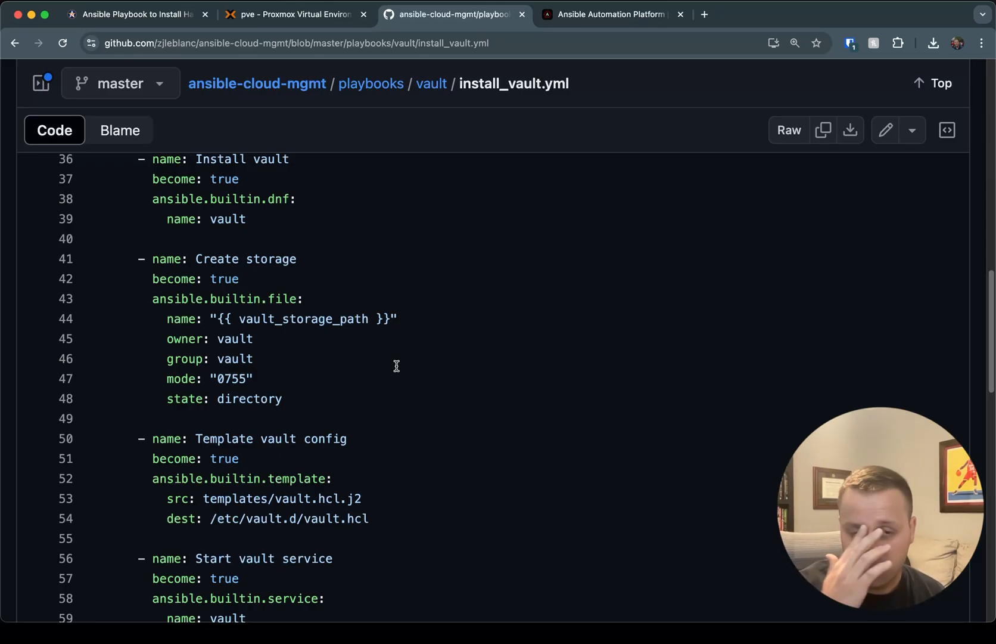
mouse_move(402, 373)
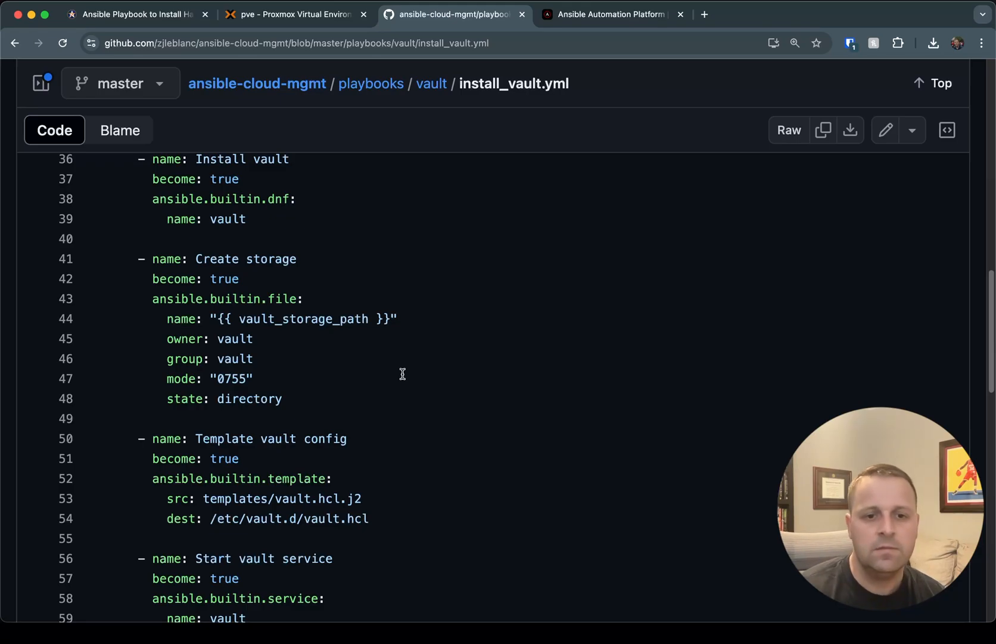
scroll("down", 3)
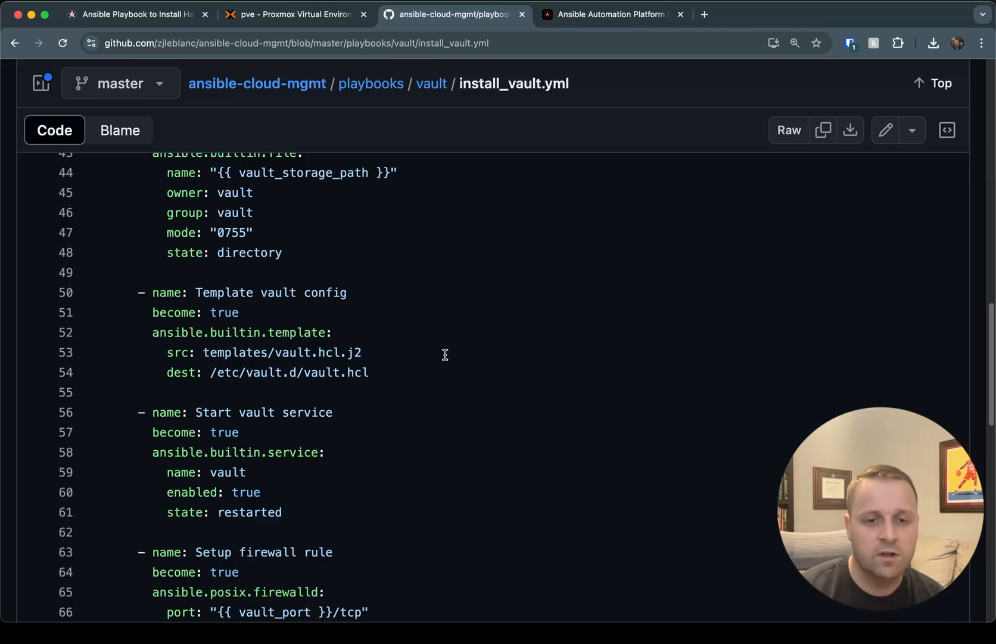
mouse_move(511, 328)
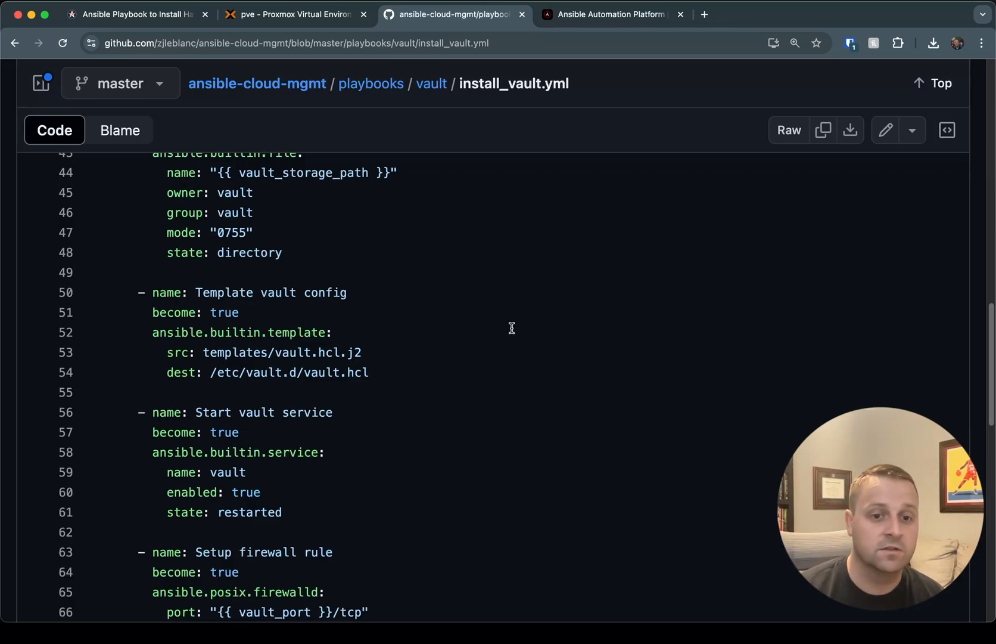
mouse_move(514, 108)
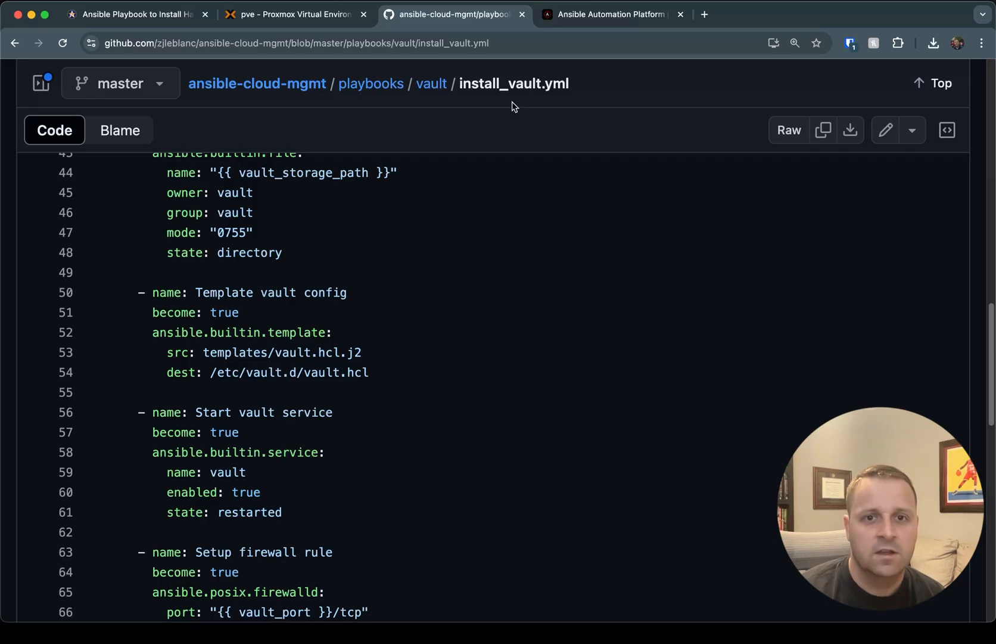
left_click(430, 83)
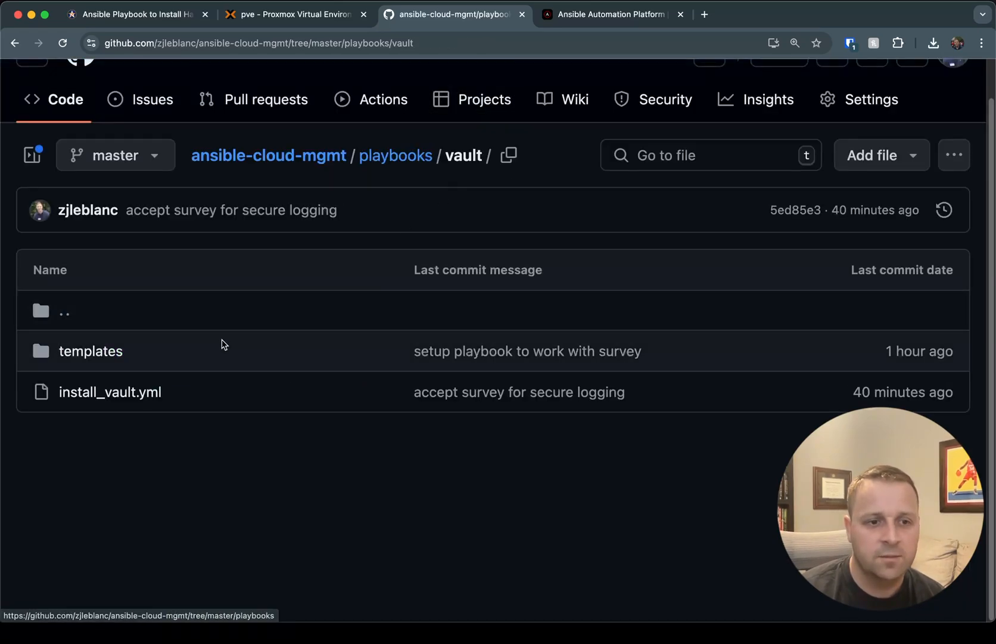
Step: Review the vault.hcl.j2 template's HTTP/HTTPS listener blocks and return to the vault folder
left_click(90, 350)
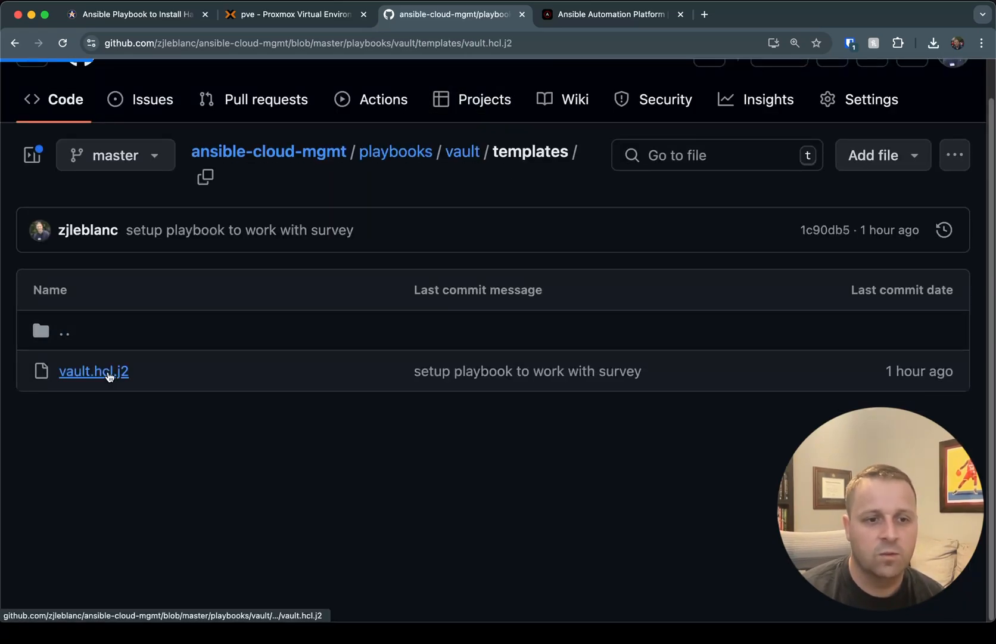
left_click(93, 371)
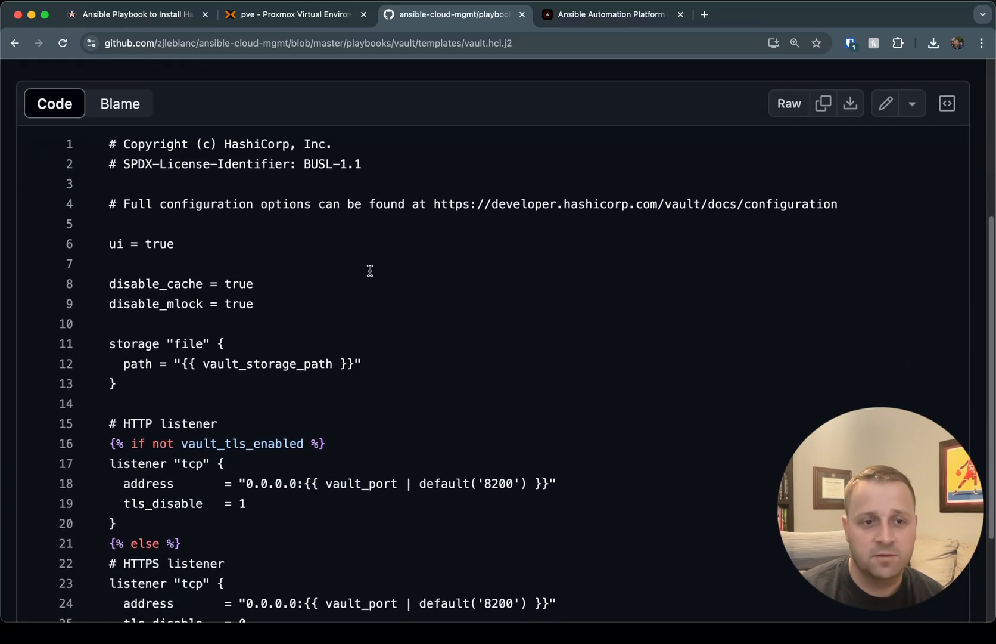
mouse_move(362, 273)
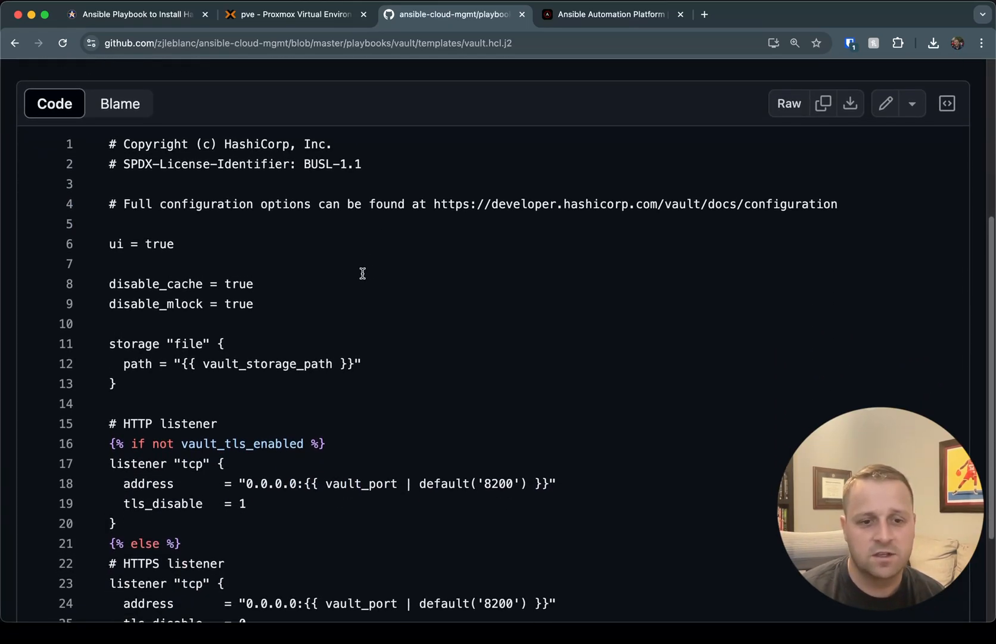
scroll("down", 3)
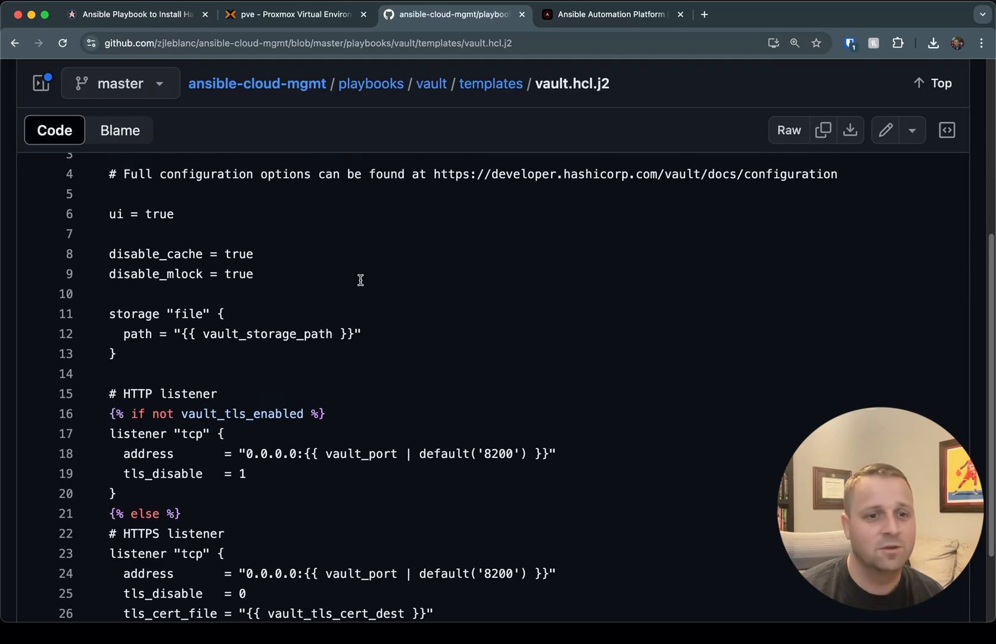
mouse_move(396, 229)
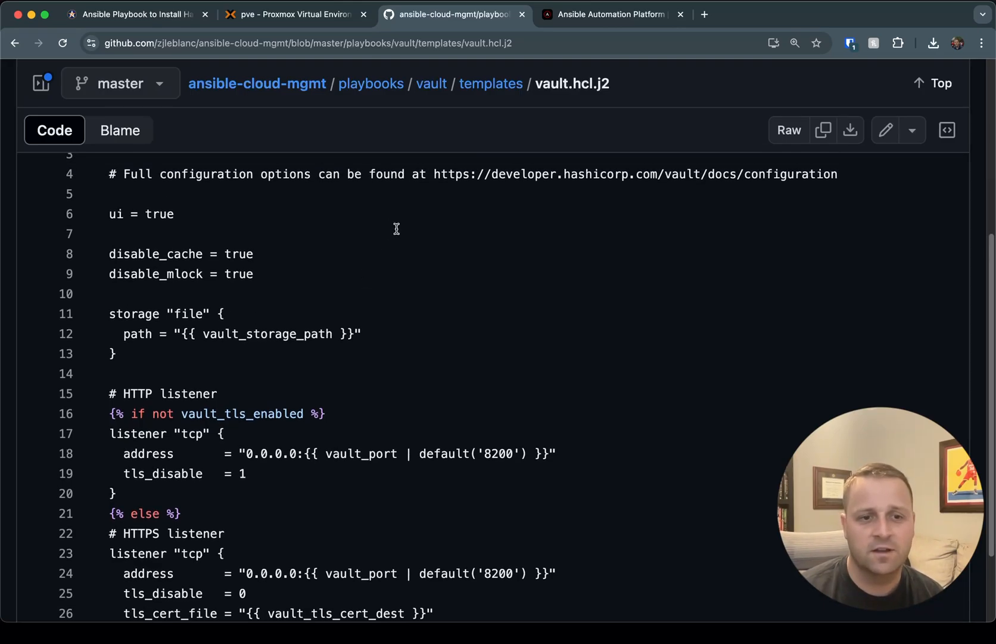
mouse_move(132, 334)
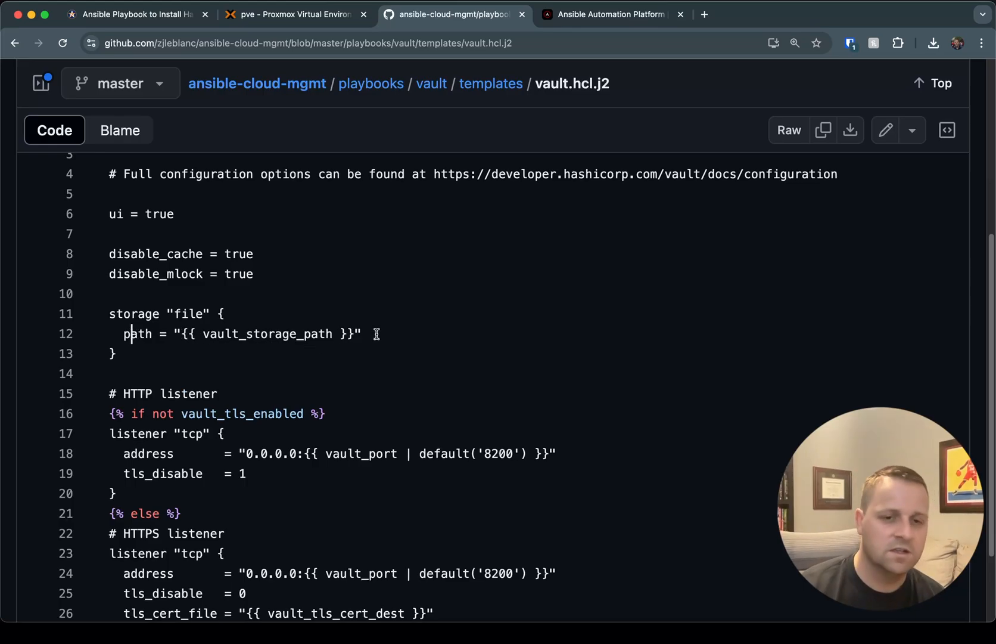
scroll("down", 3)
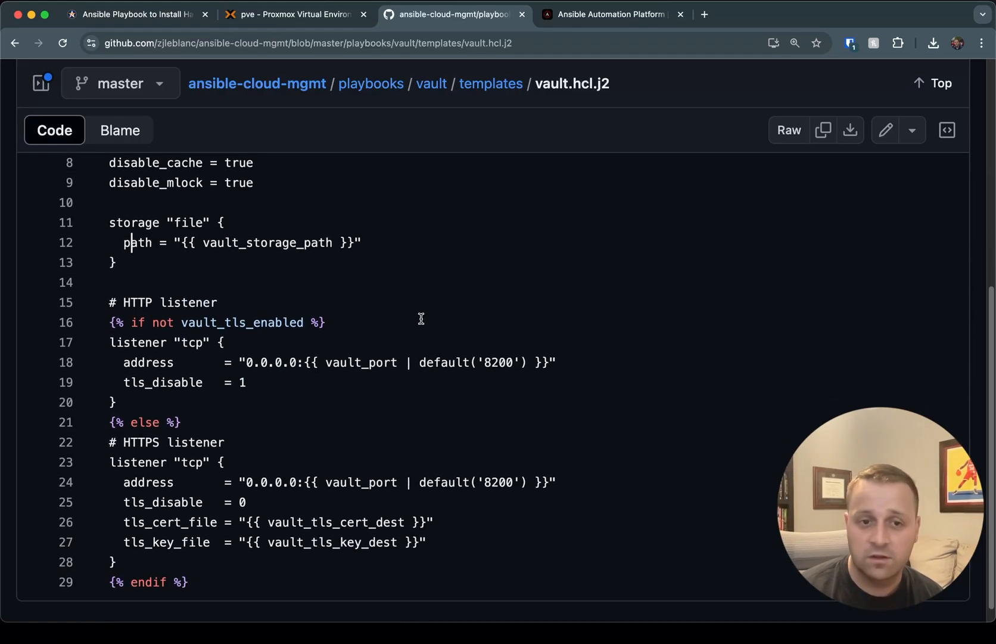
scroll("down", 3)
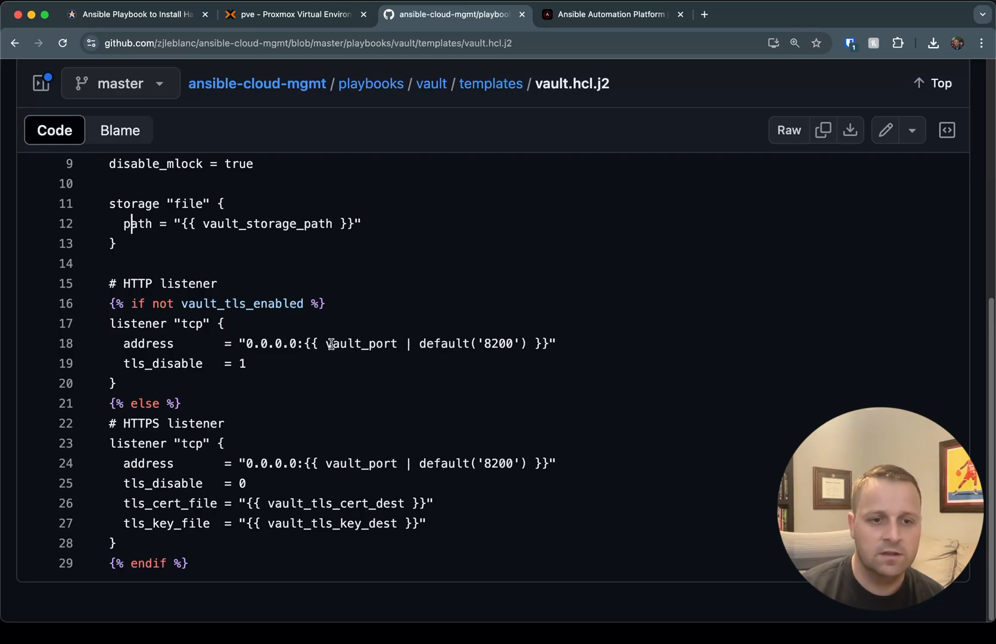
mouse_move(158, 503)
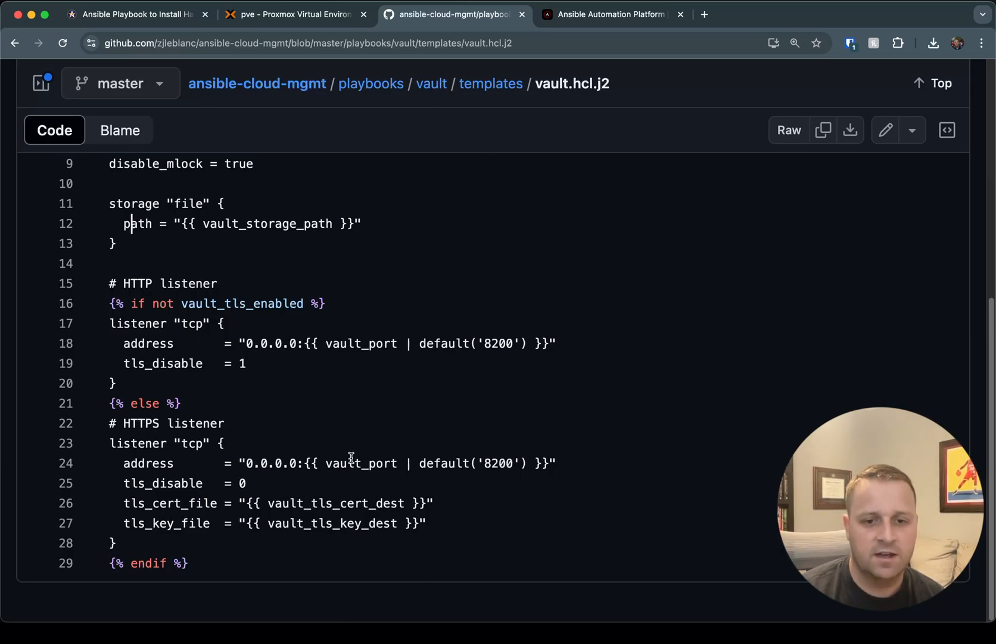
mouse_move(398, 468)
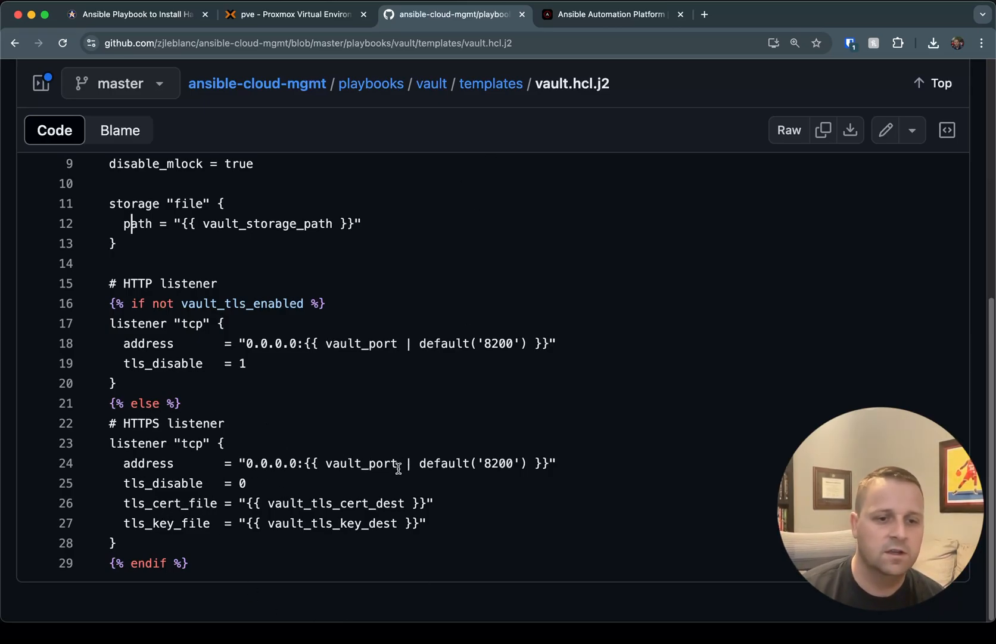
mouse_move(167, 507)
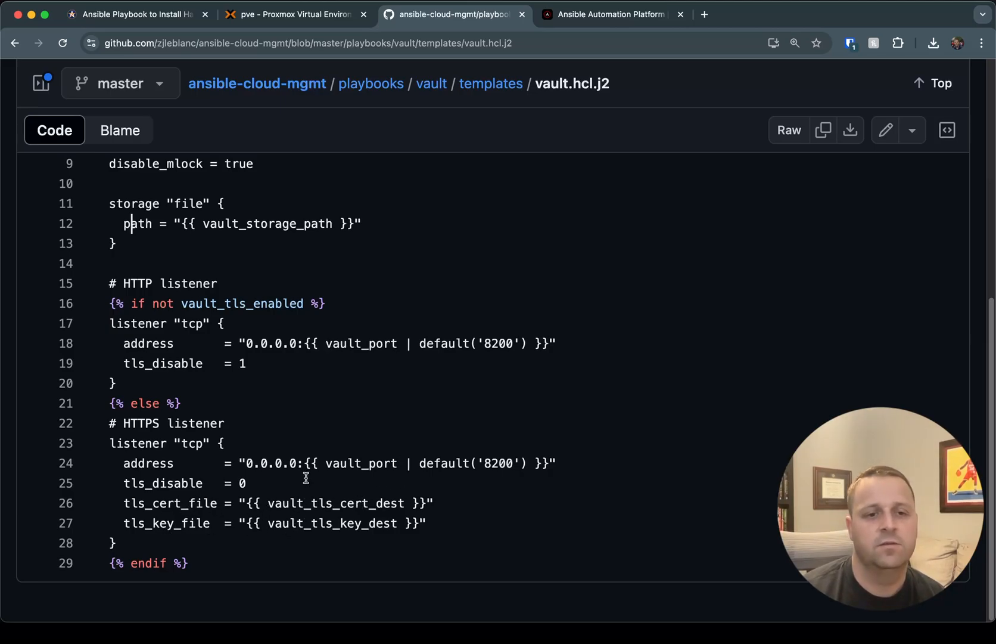
mouse_move(282, 404)
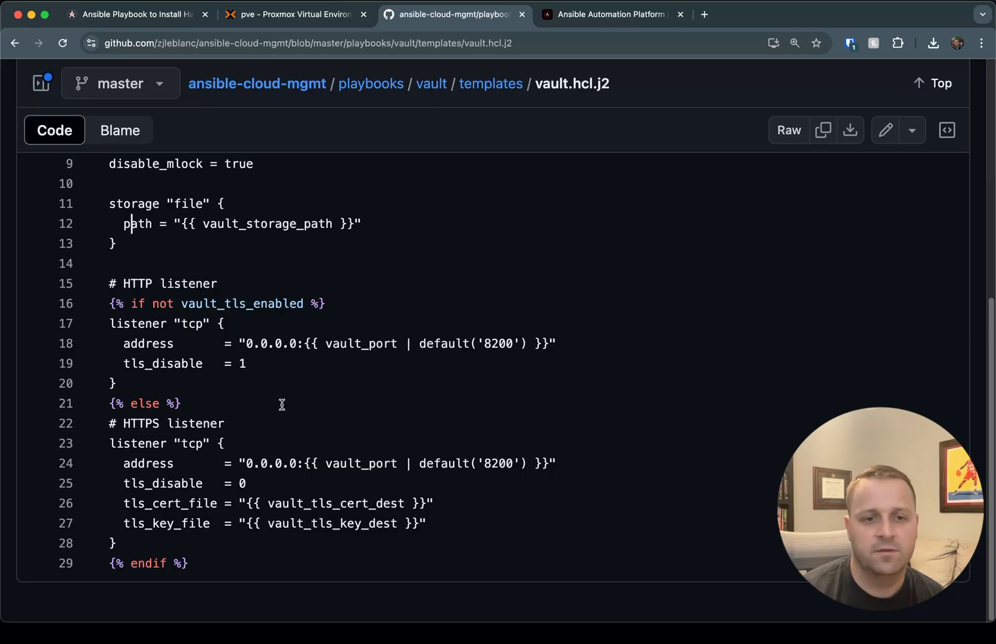
mouse_move(252, 363)
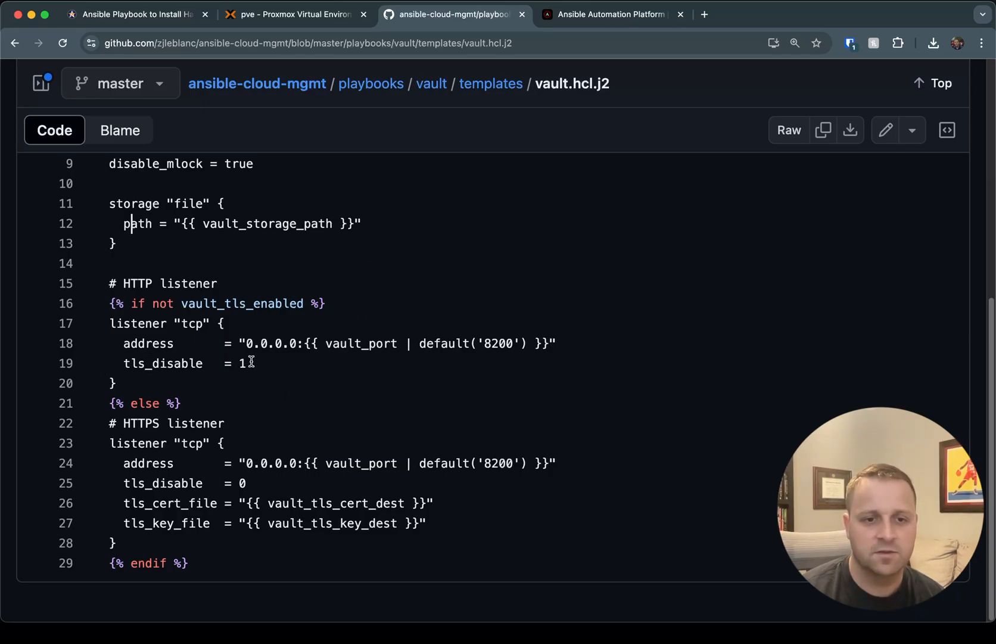
mouse_move(257, 363)
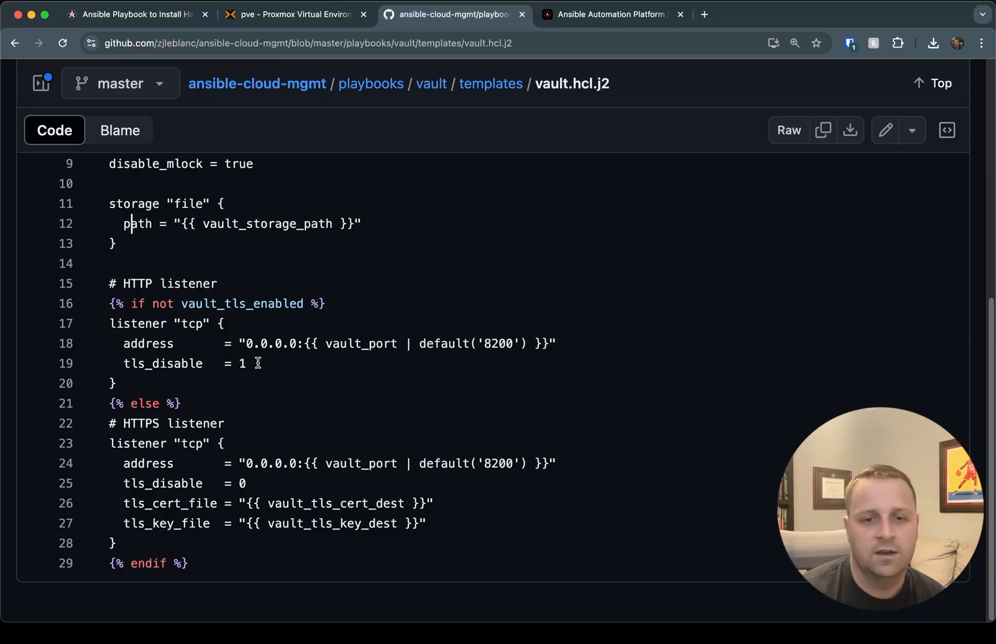
mouse_move(478, 121)
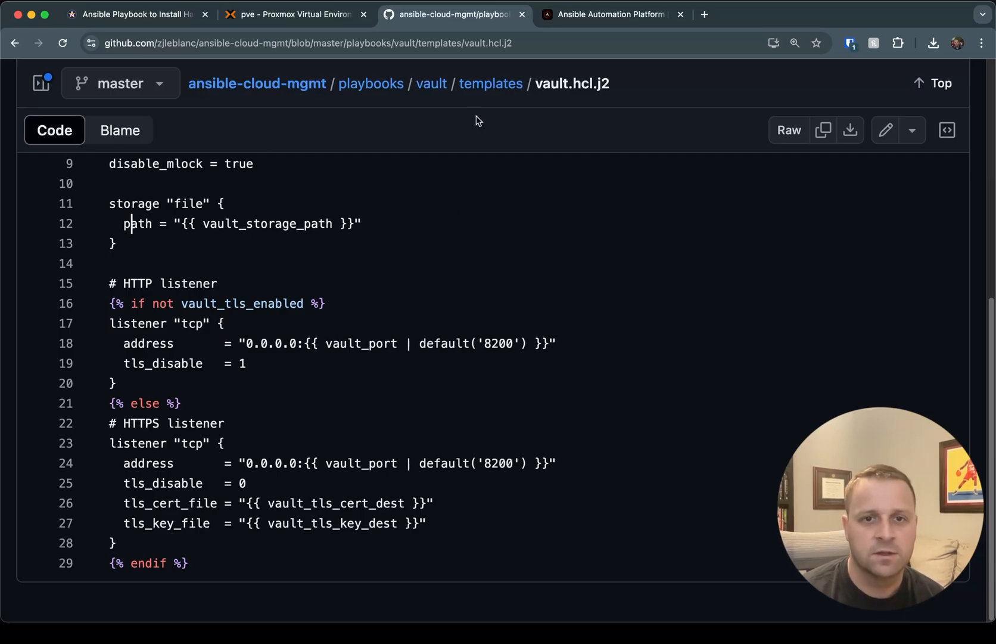
left_click(431, 83)
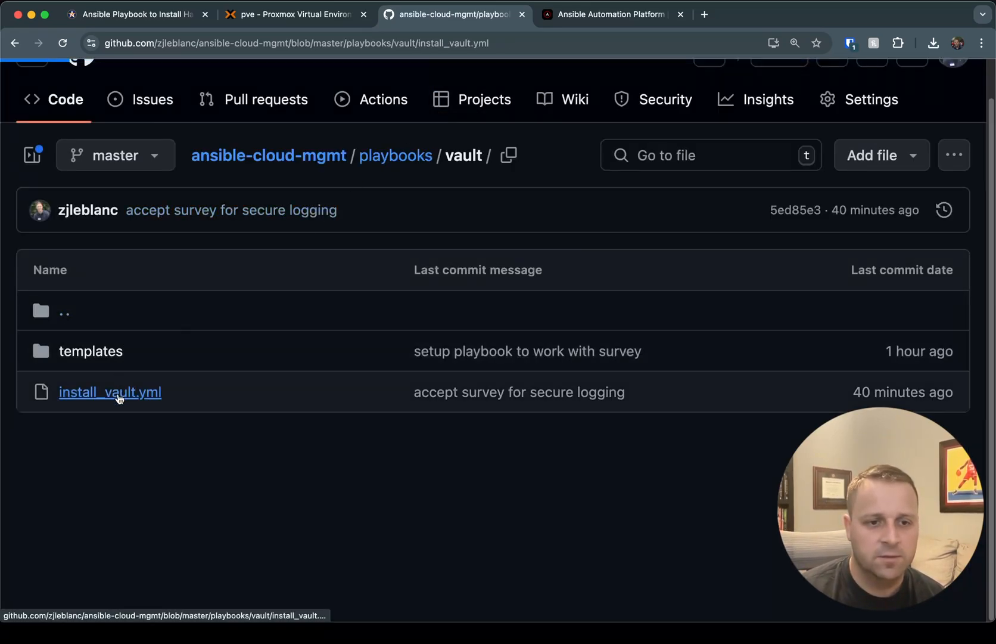
Step: Reopen install_vault.yml and read down to the Vault init, init data and Save vault data tasks
left_click(109, 392)
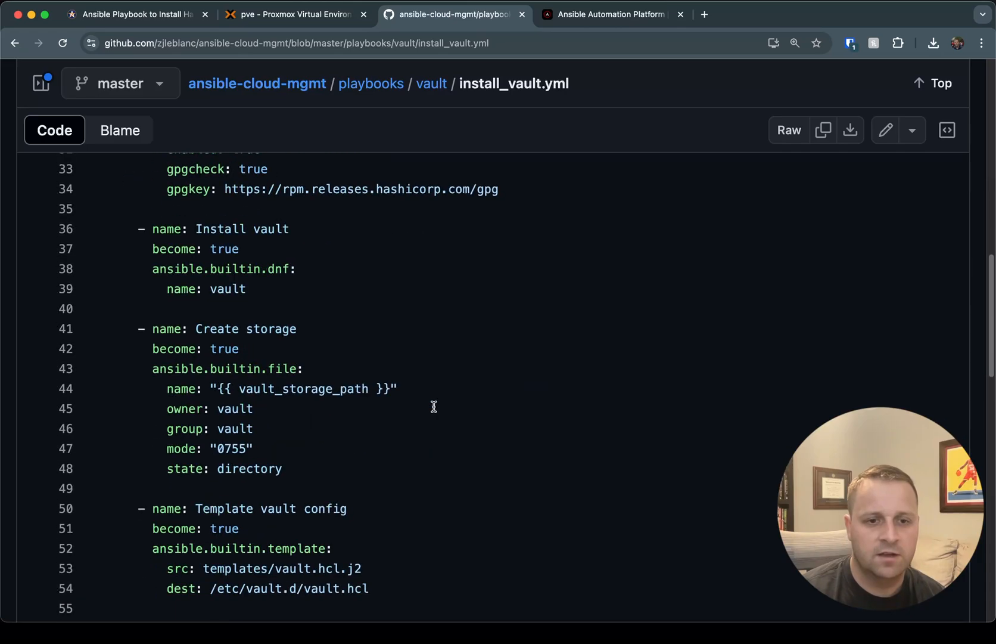
scroll("down", 3)
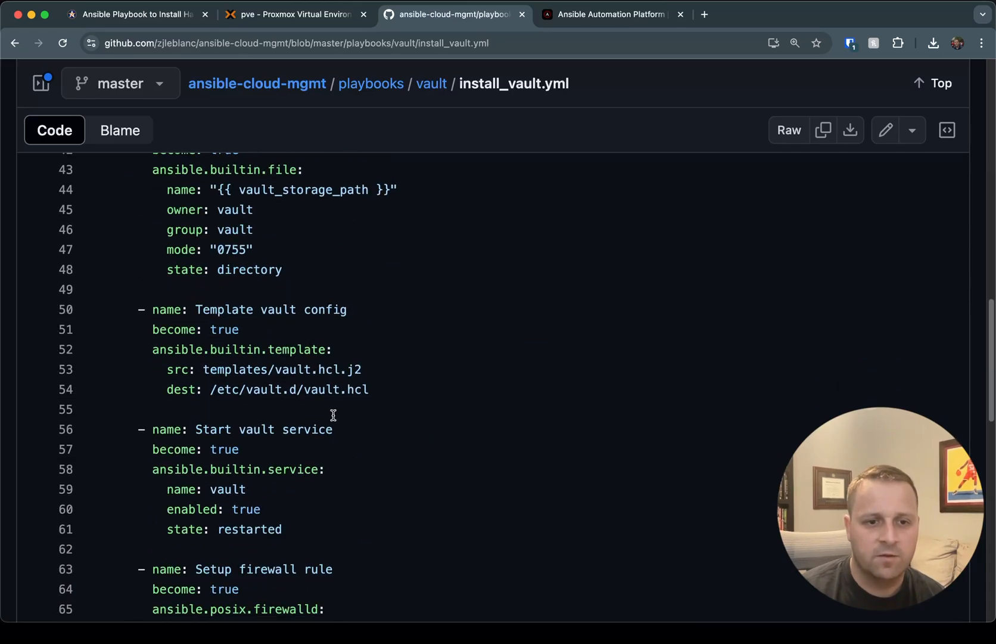
scroll("down", 3)
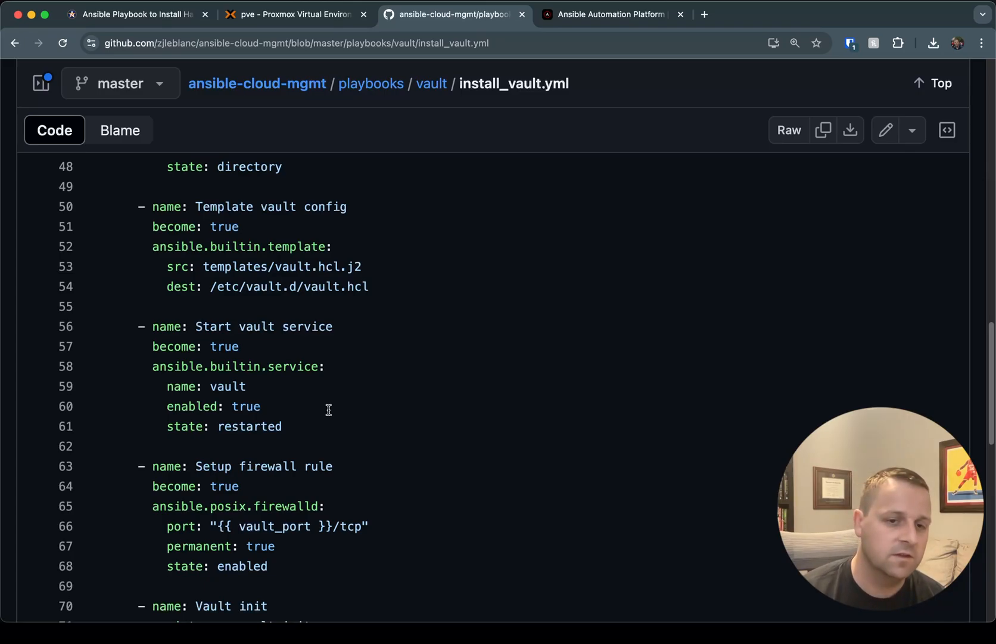
scroll("down", 3)
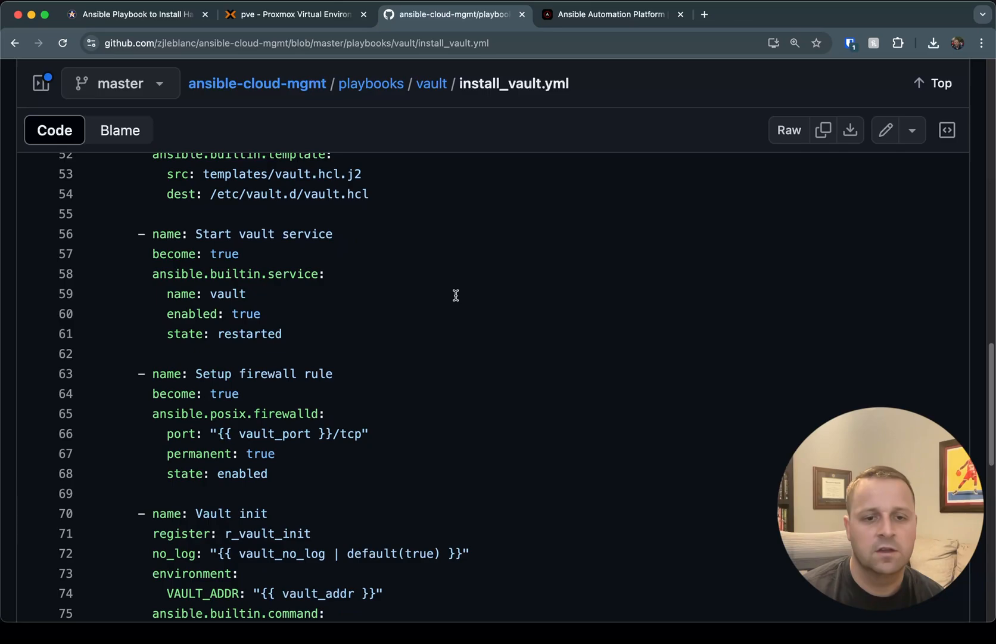
scroll("down", 3)
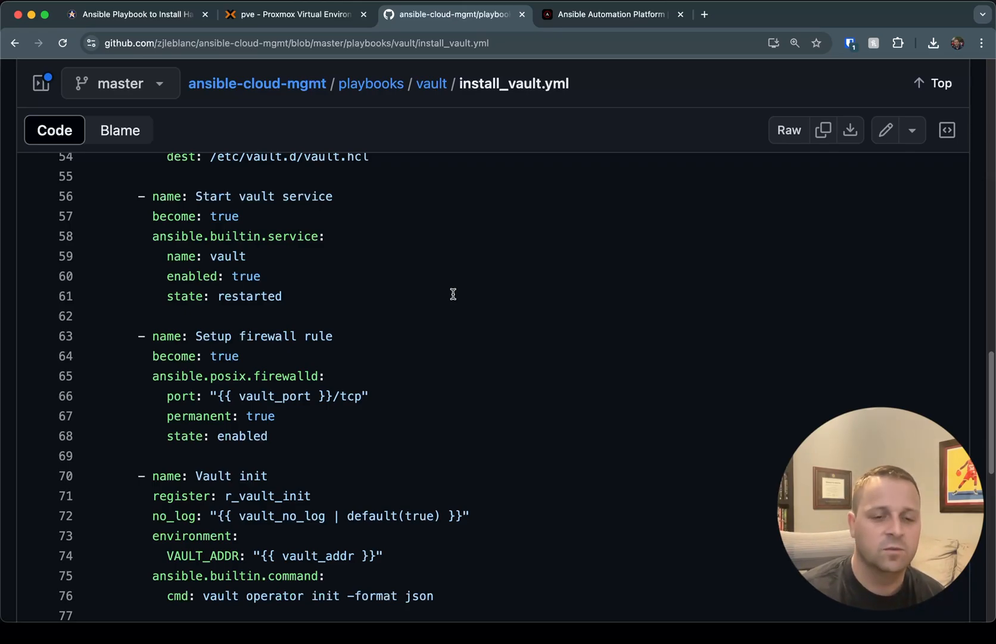
scroll("down", 3)
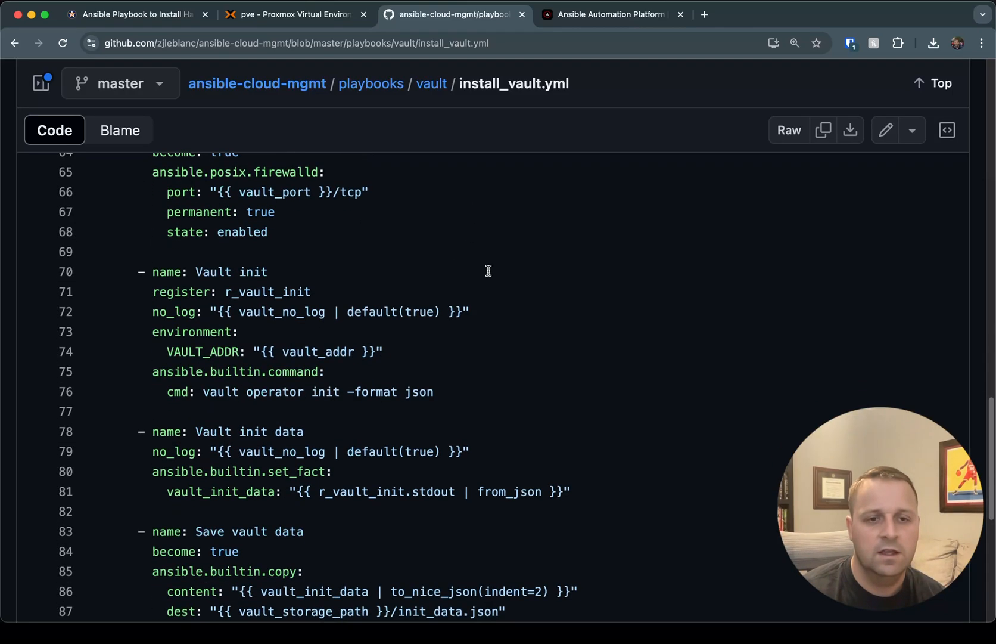
scroll("down", 3)
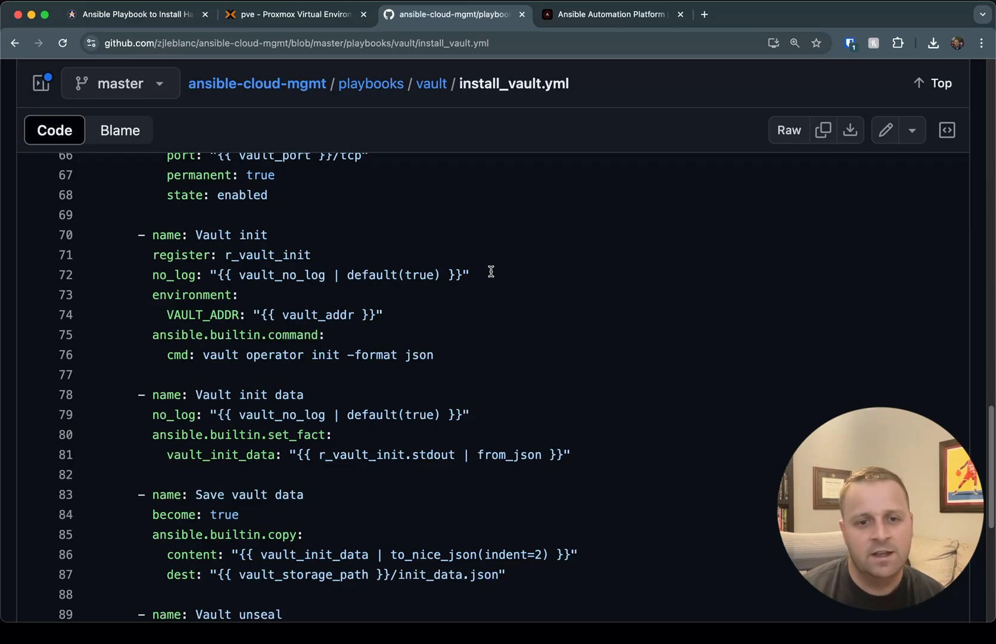
mouse_move(532, 209)
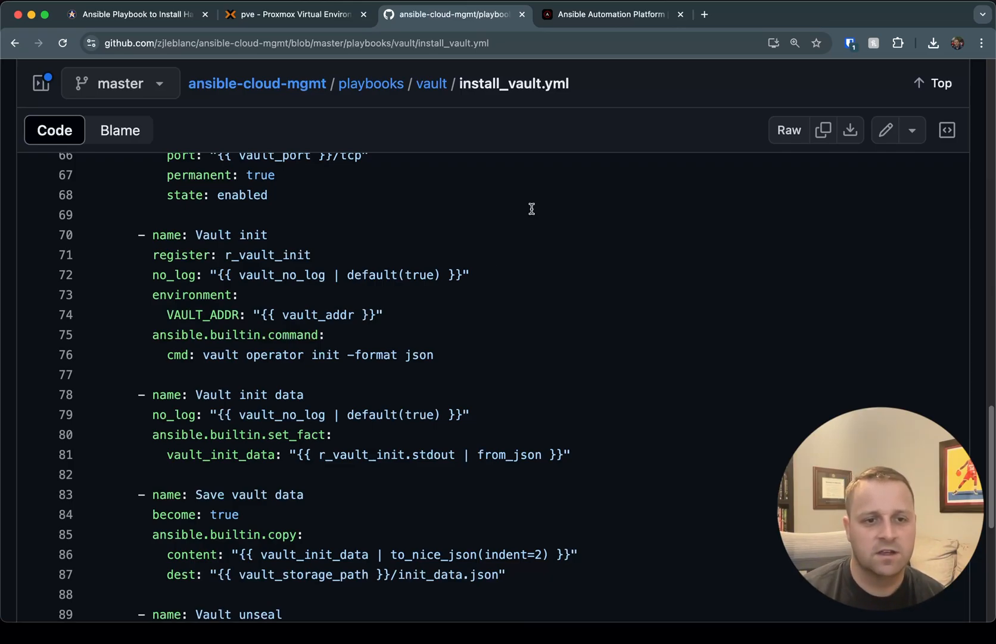
mouse_move(405, 285)
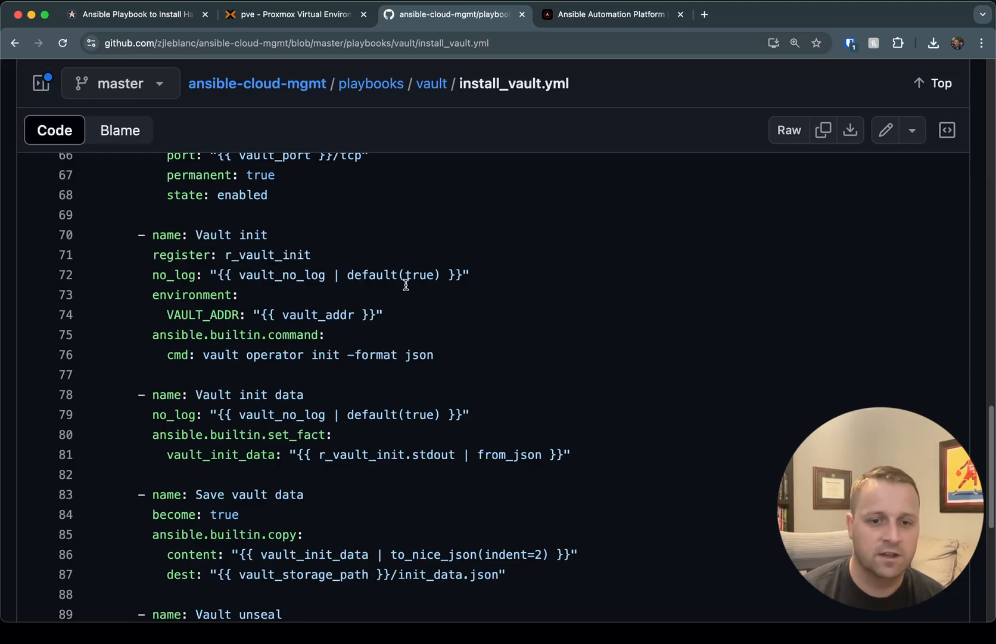
mouse_move(415, 345)
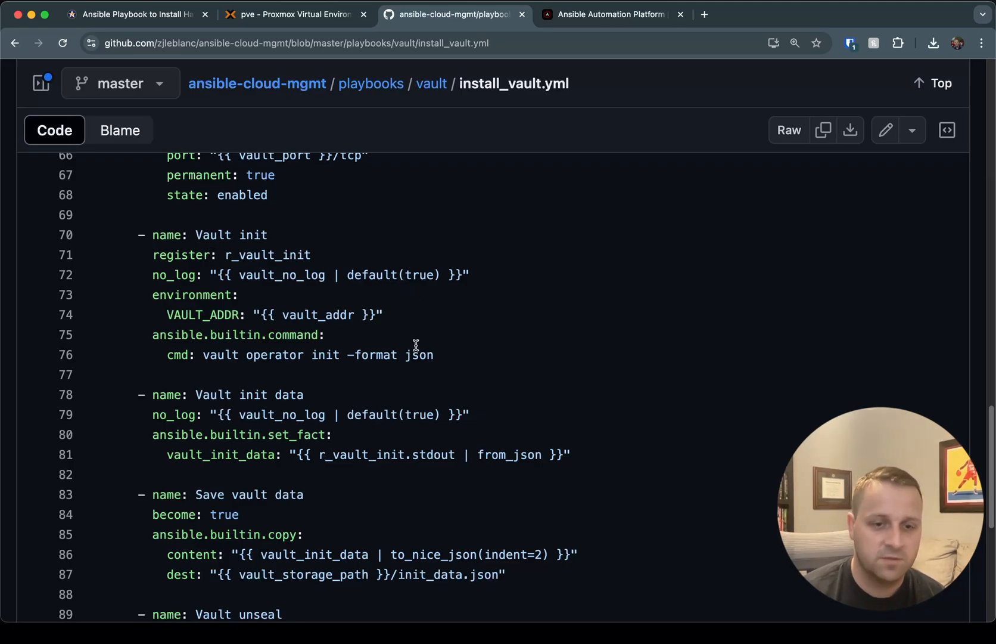
mouse_move(167, 451)
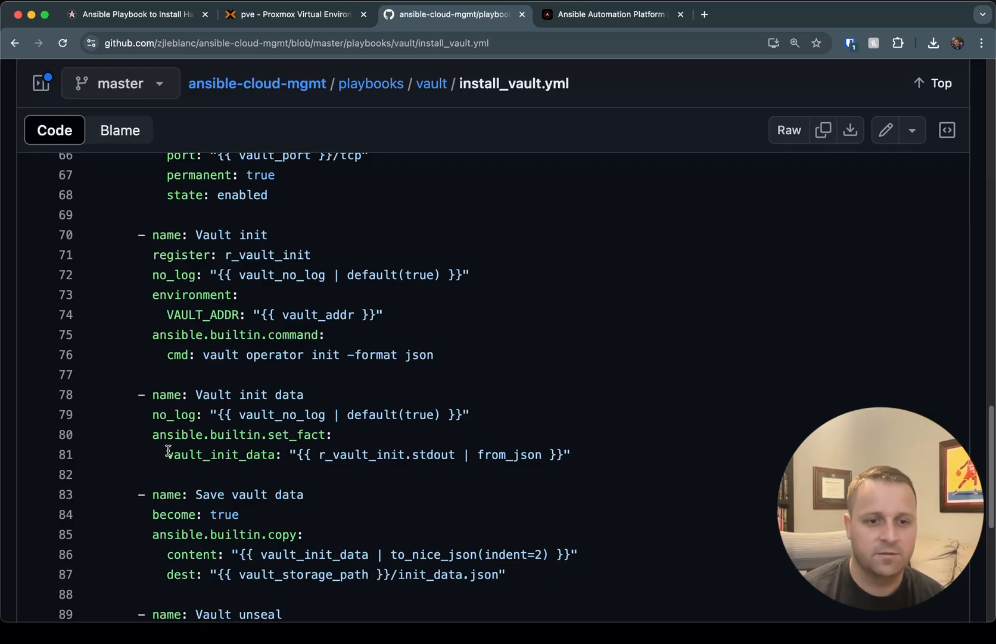
mouse_move(501, 477)
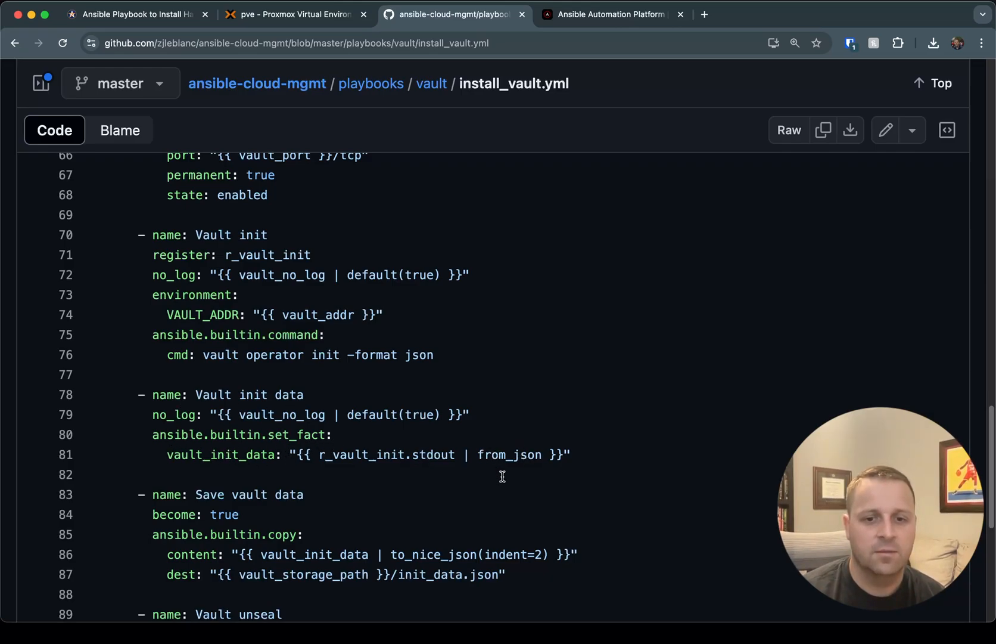
mouse_move(473, 459)
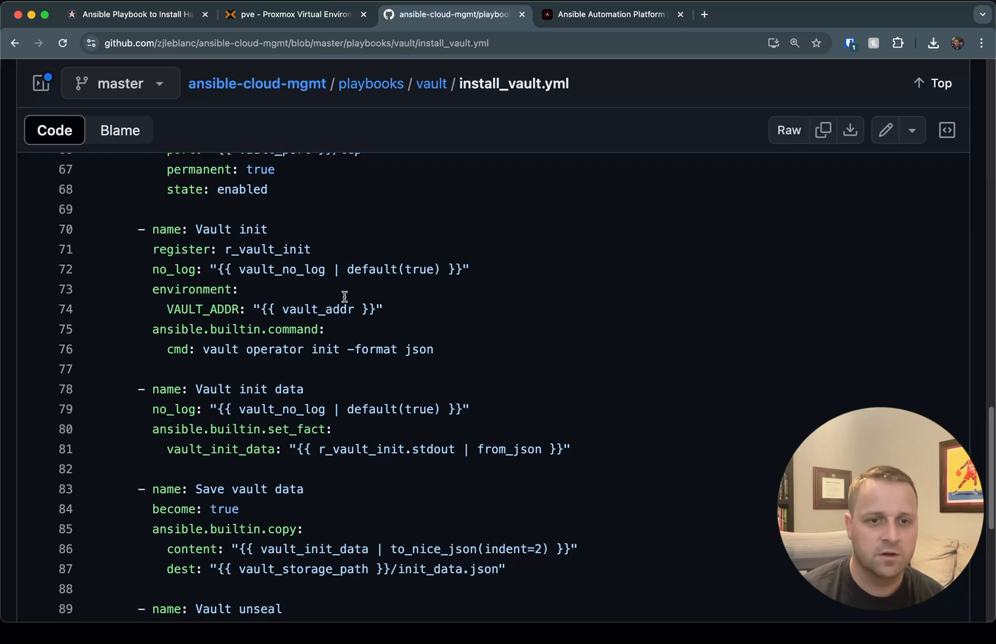
mouse_move(412, 395)
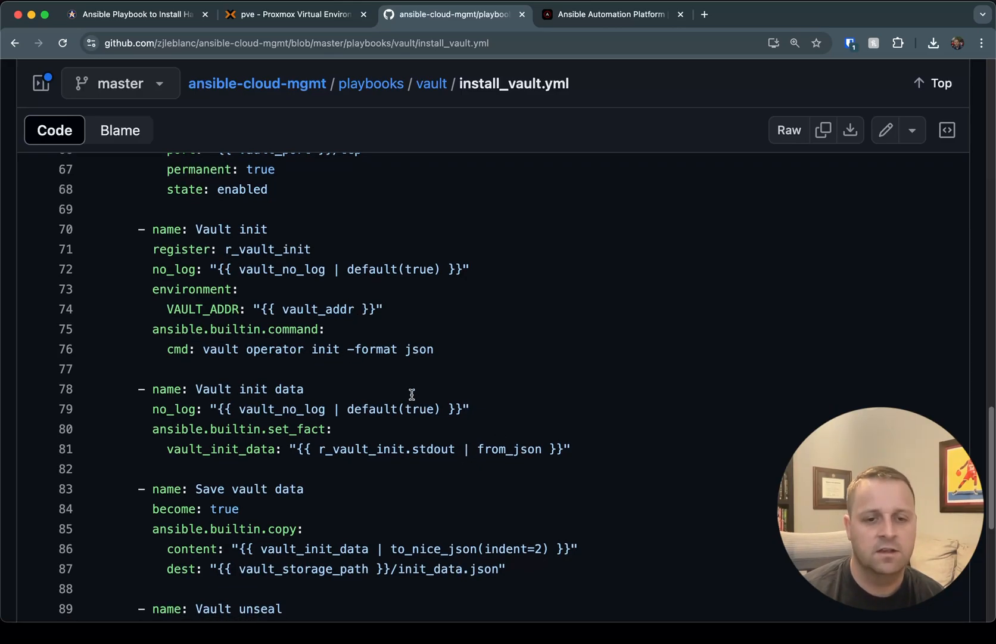
scroll("down", 3)
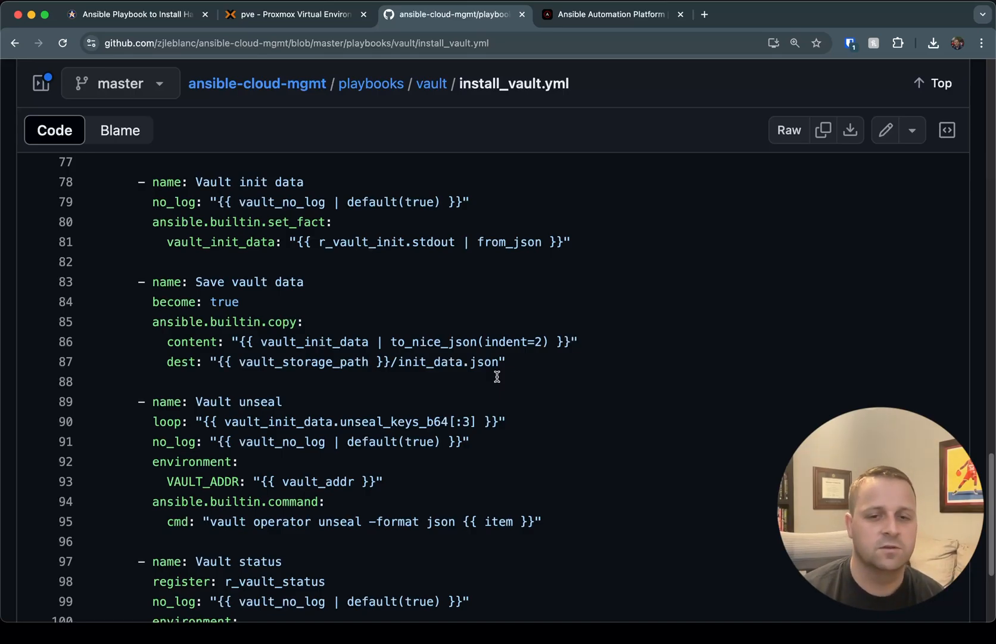
mouse_move(574, 470)
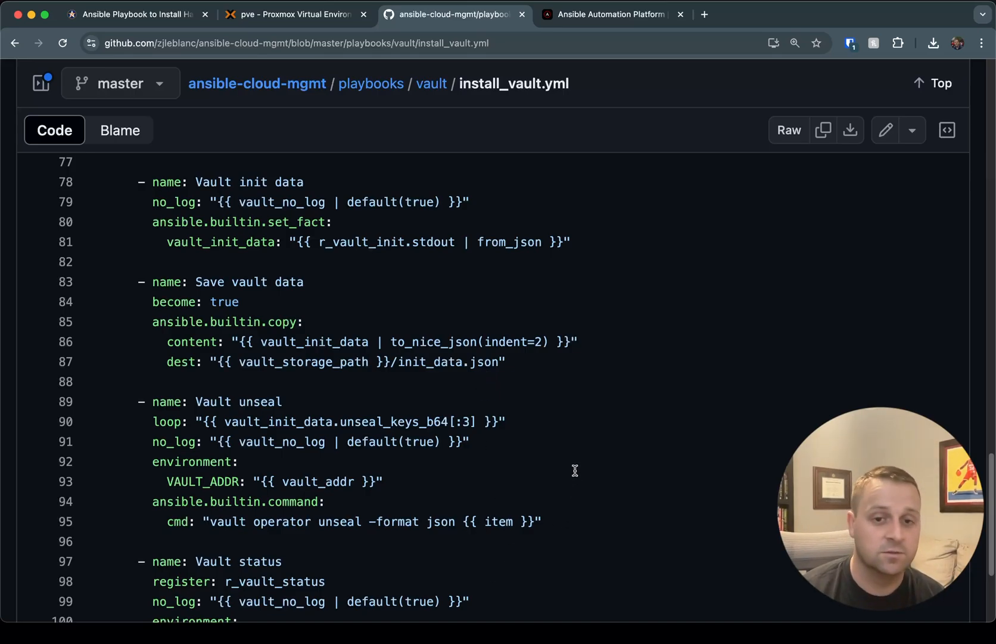
scroll("down", 3)
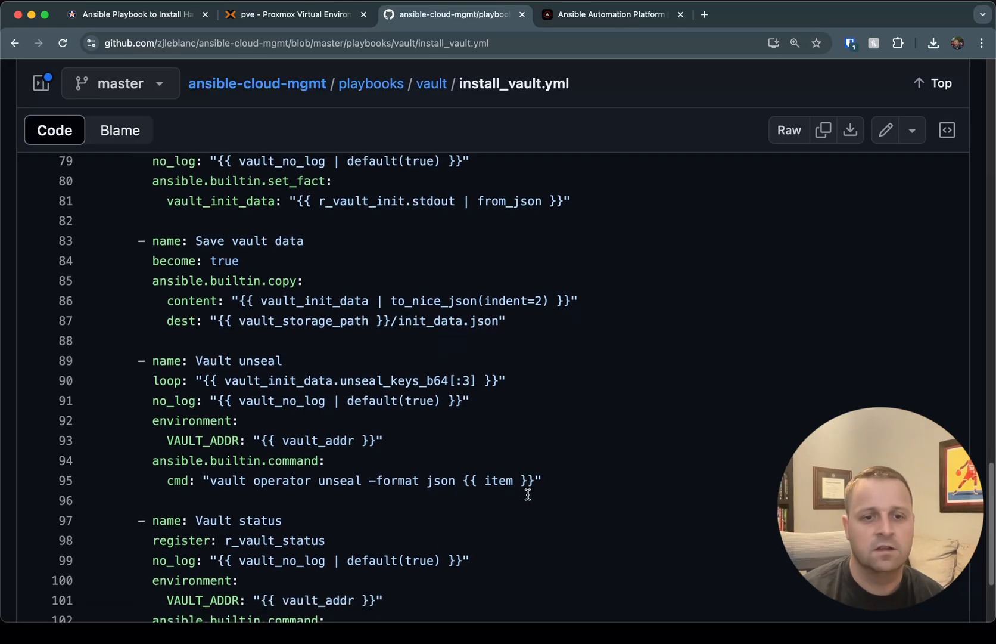
scroll("down", 3)
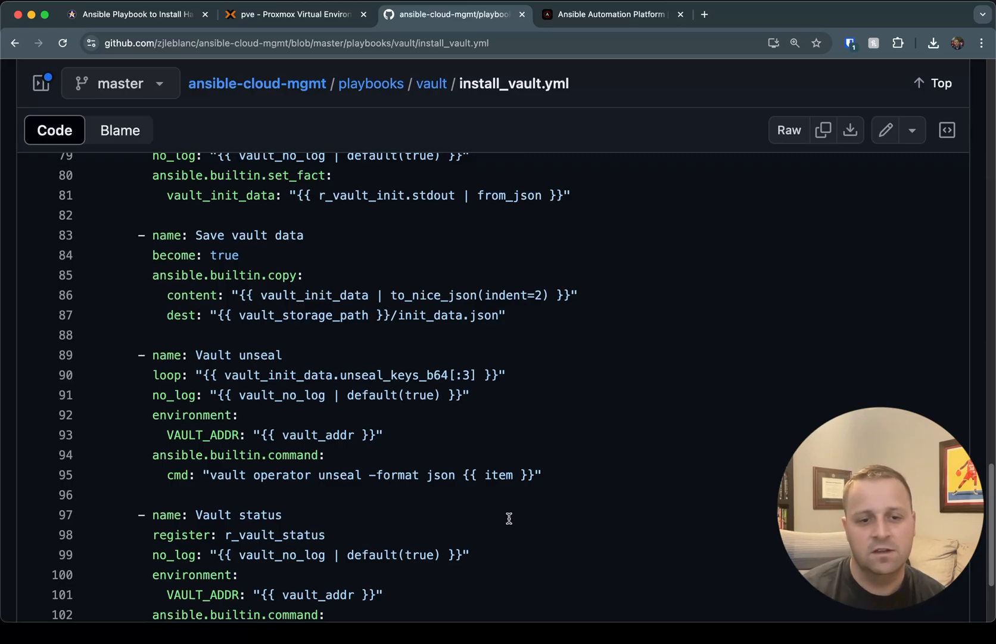
scroll("down", 3)
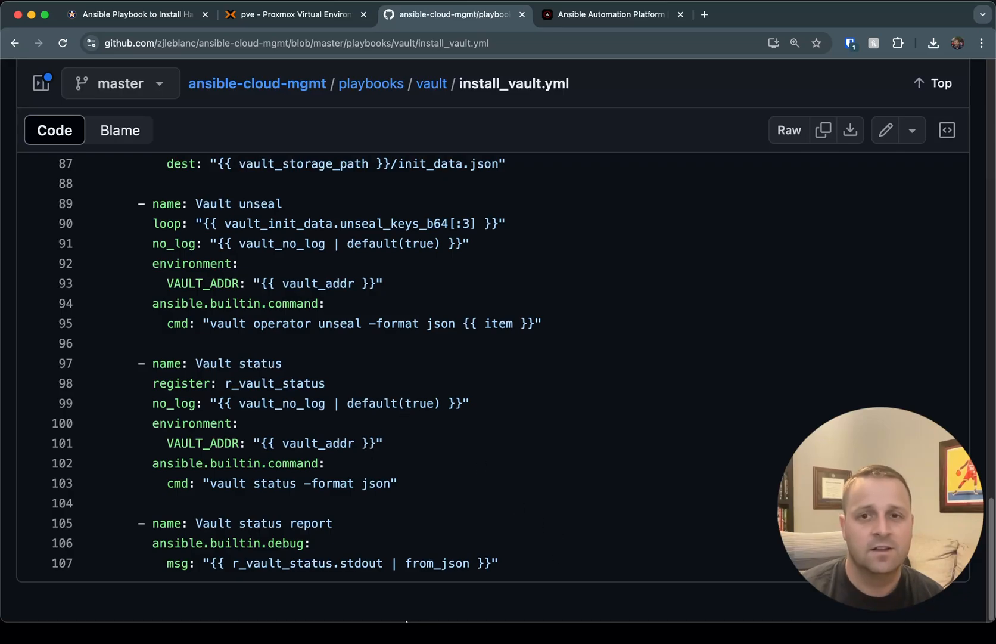
mouse_move(602, 14)
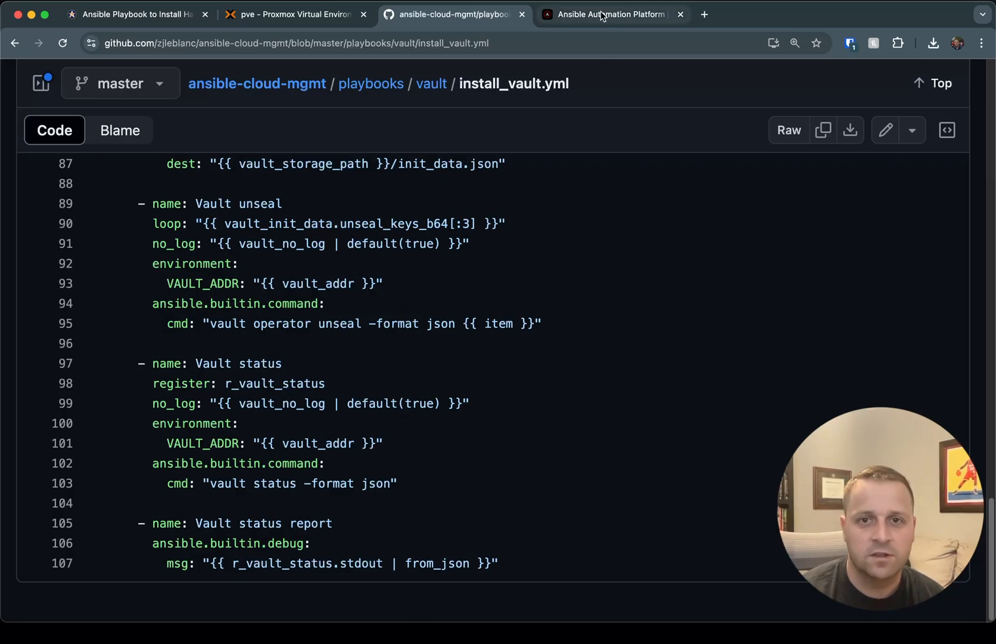
Step: Launch the Vault // Install template for vault.autodotes.com on port 2083 with TLS true as job 7490
left_click(611, 14)
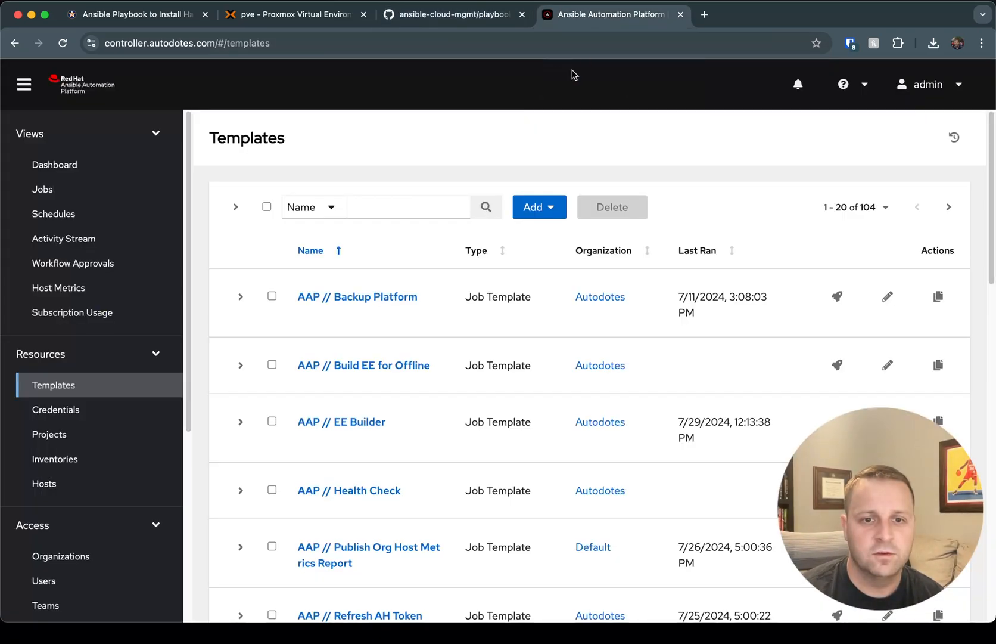
left_click(408, 206)
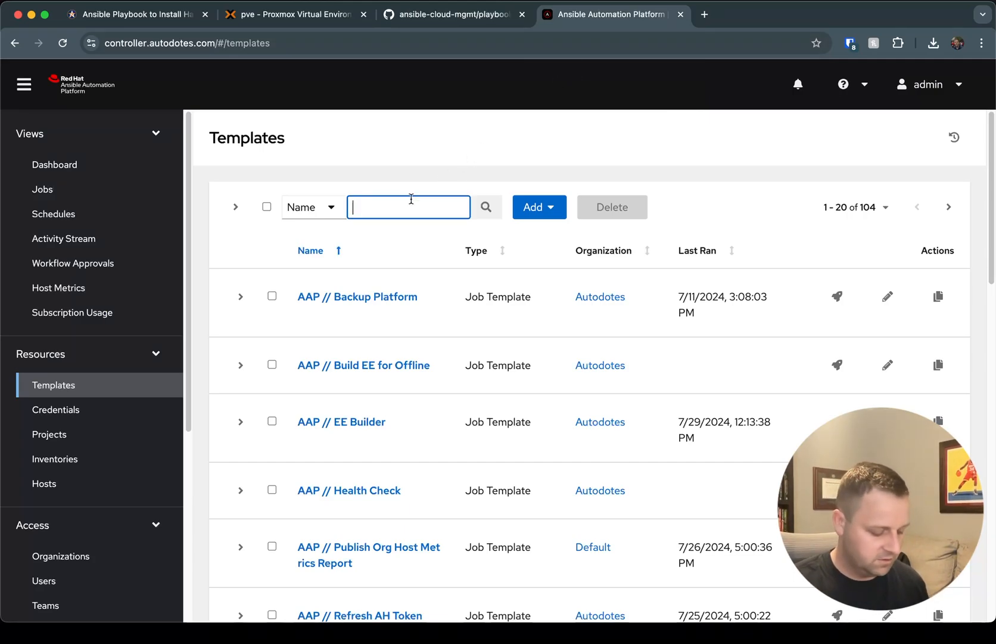
left_click(485, 207)
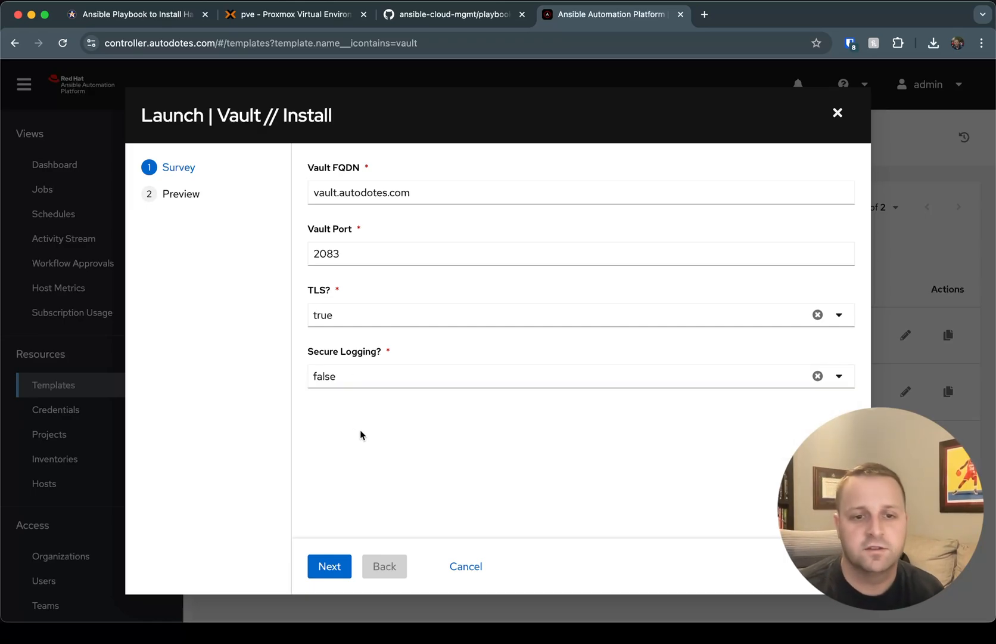
left_click(329, 565)
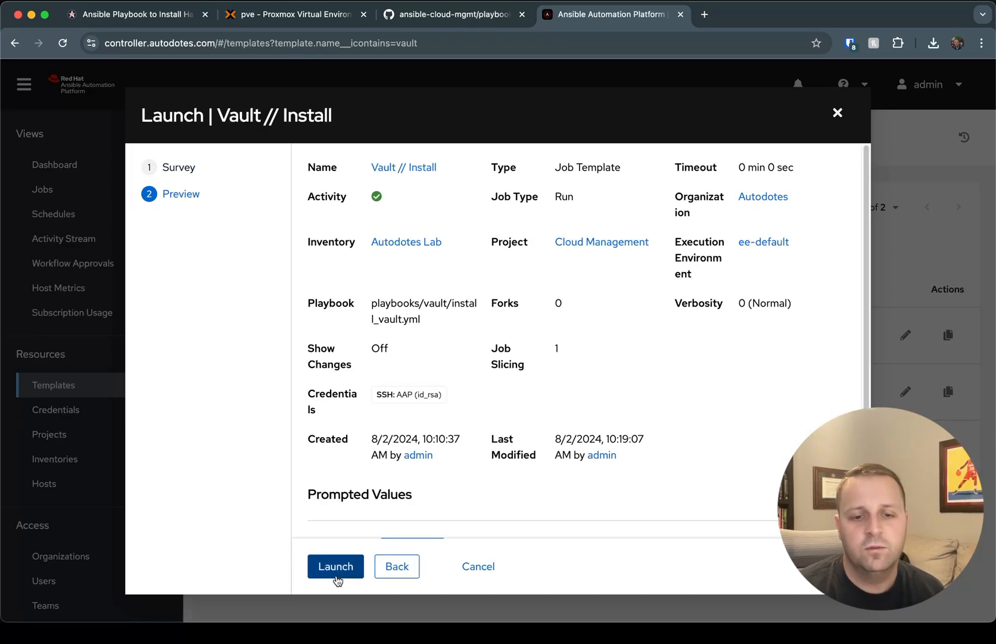
left_click(336, 565)
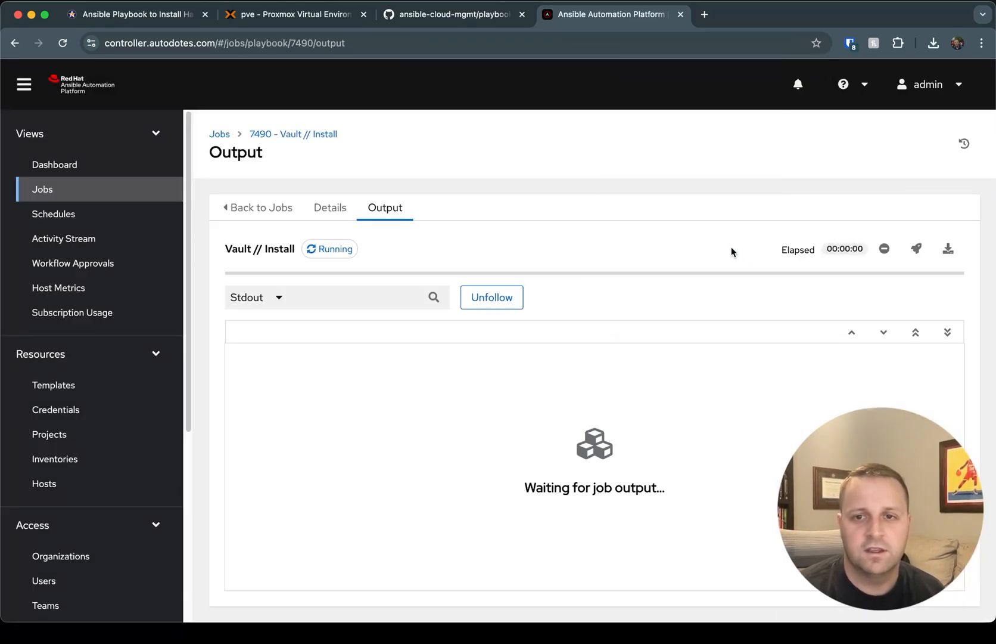
mouse_move(679, 240)
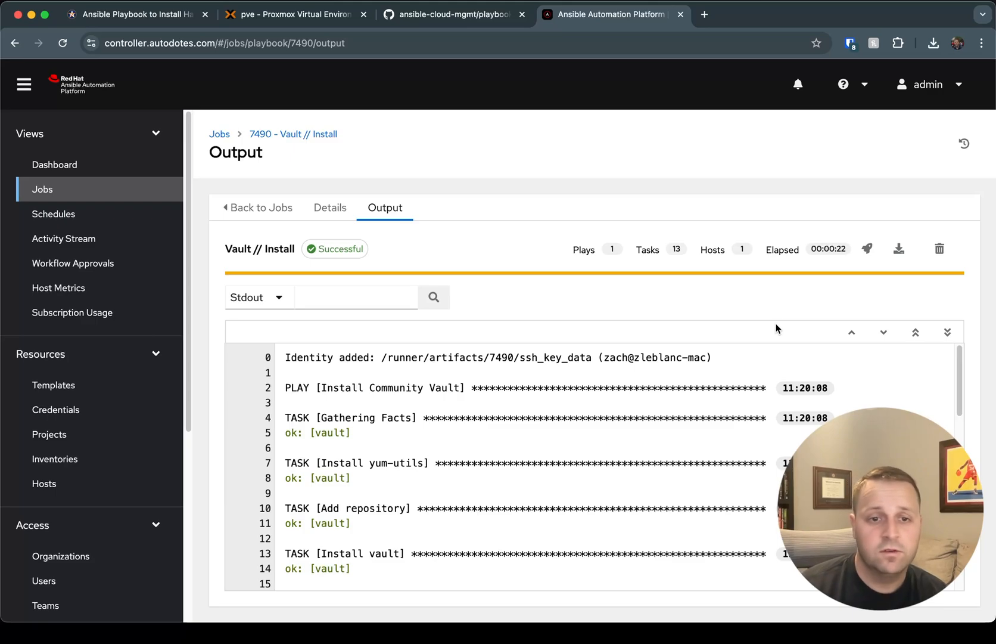
mouse_move(771, 311)
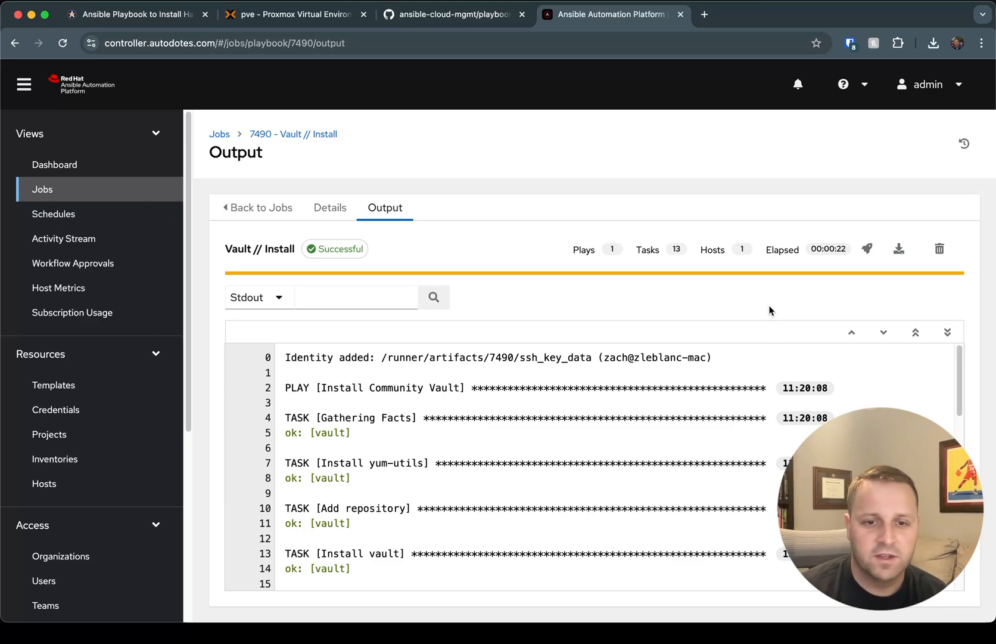
Step: Review the finished job's Stdout around the Vault init and unseal tasks
scroll("down", 3)
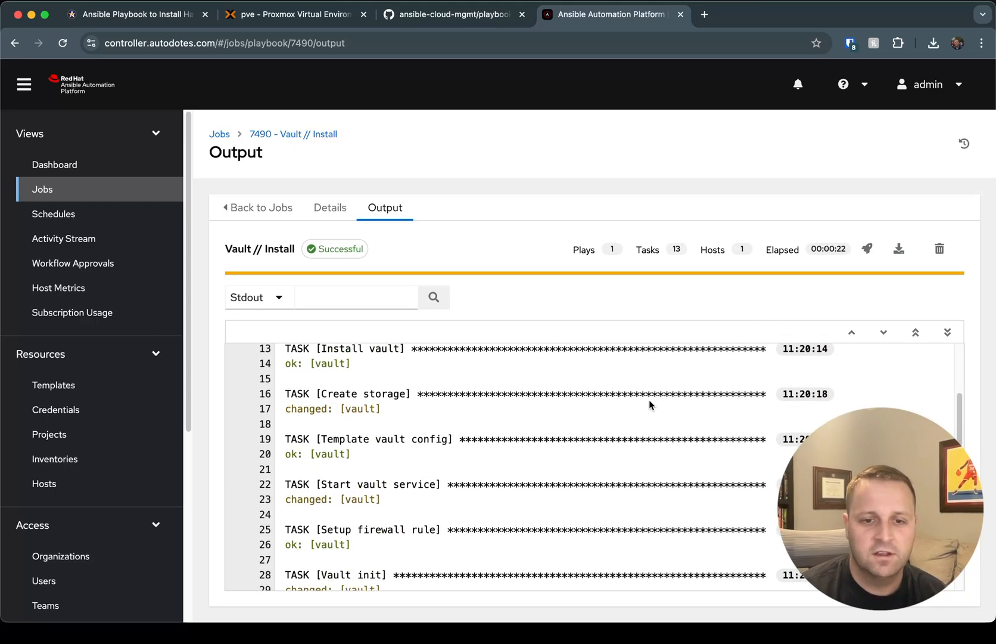
scroll("down", 3)
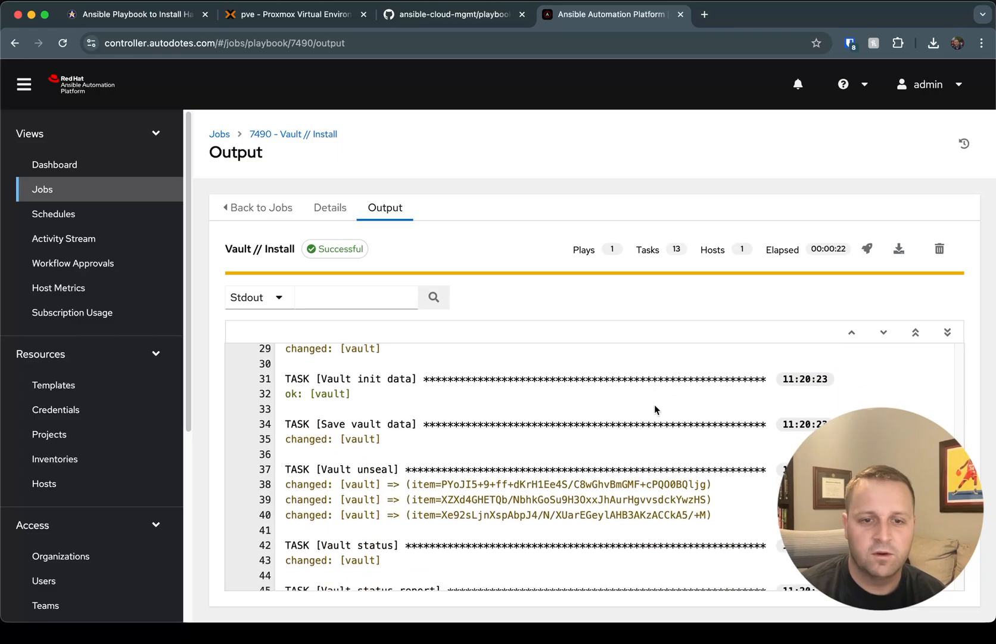
scroll("up", 3)
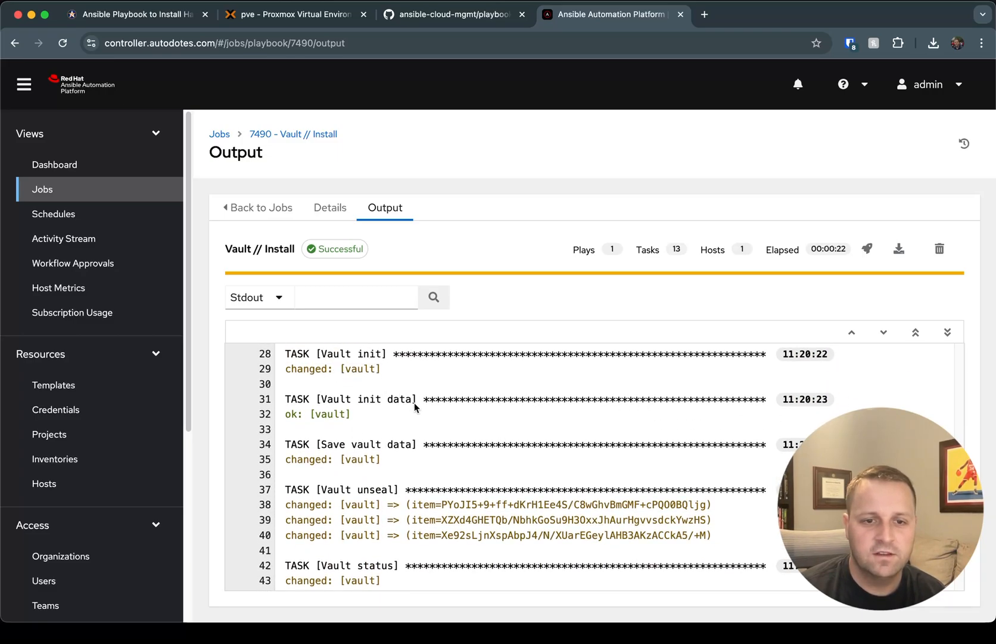
Step: Copy the root_token value from the Vault init data task's JSON facts and close the host details
left_click(318, 413)
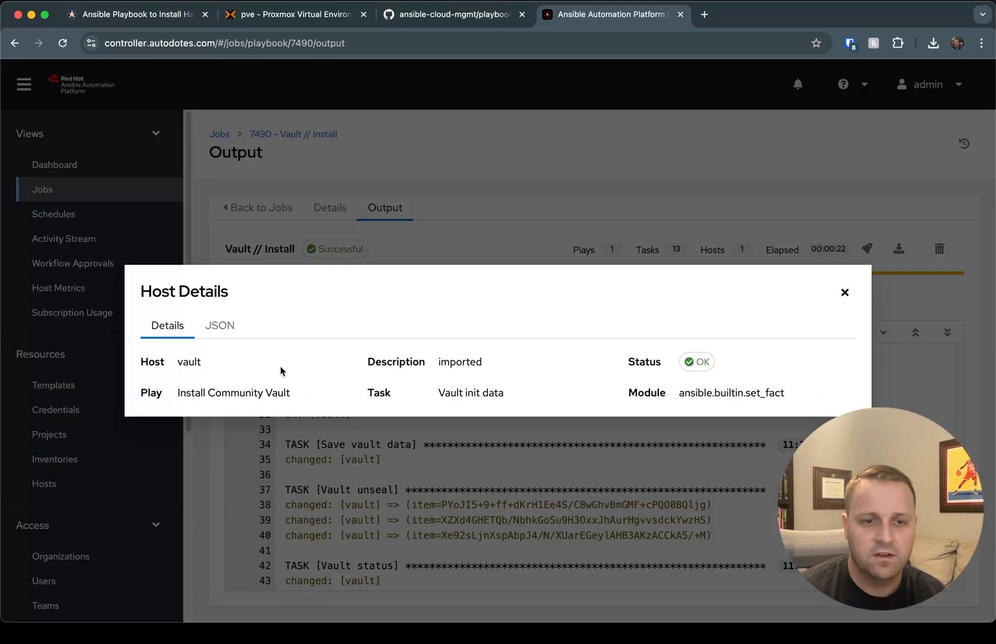
left_click(219, 324)
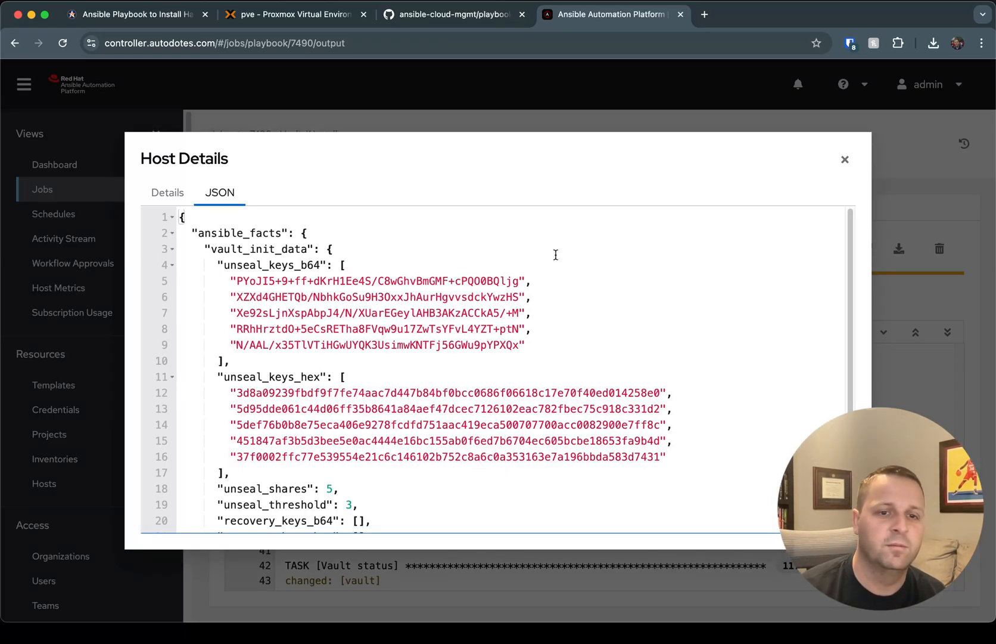
scroll("down", 3)
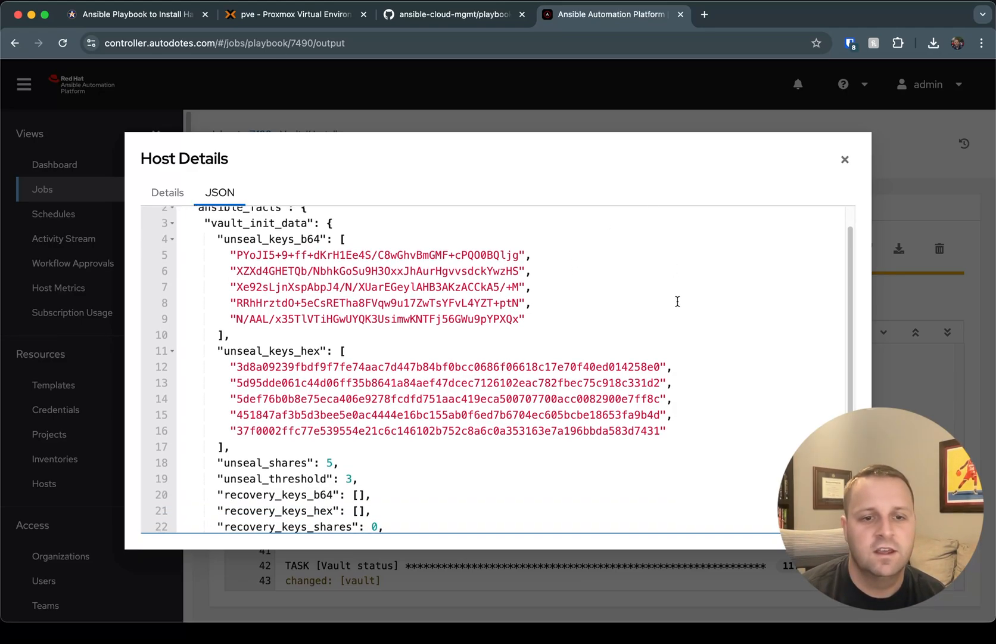
scroll("down", 3)
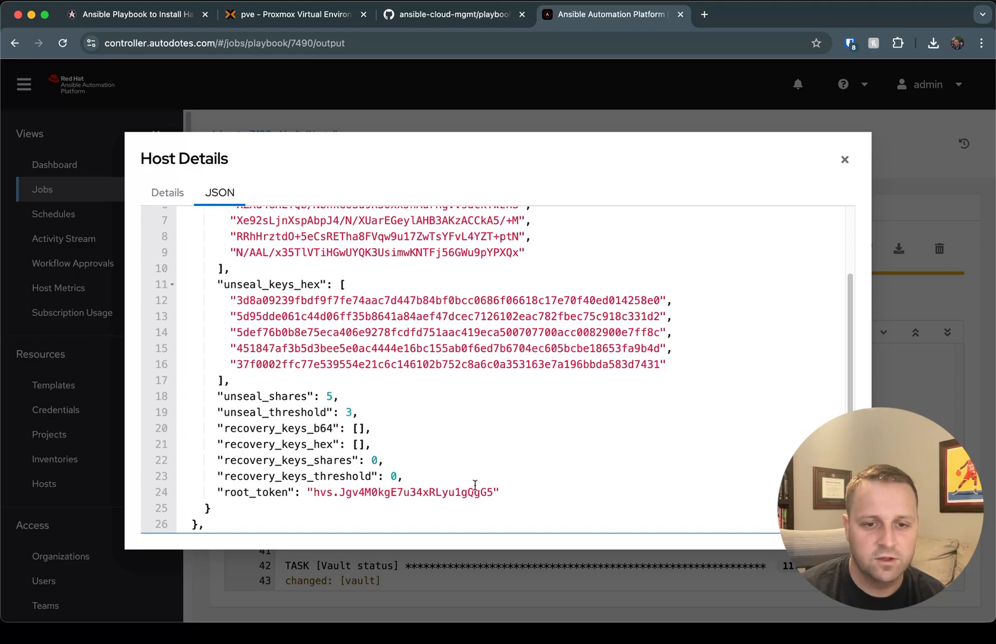
double_click(404, 491)
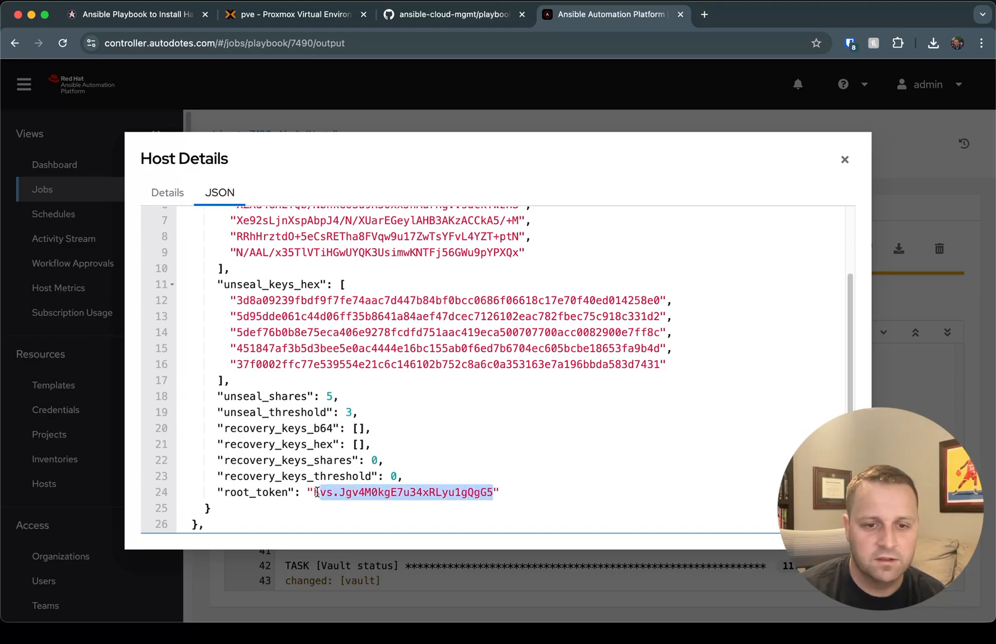
right_click(404, 491)
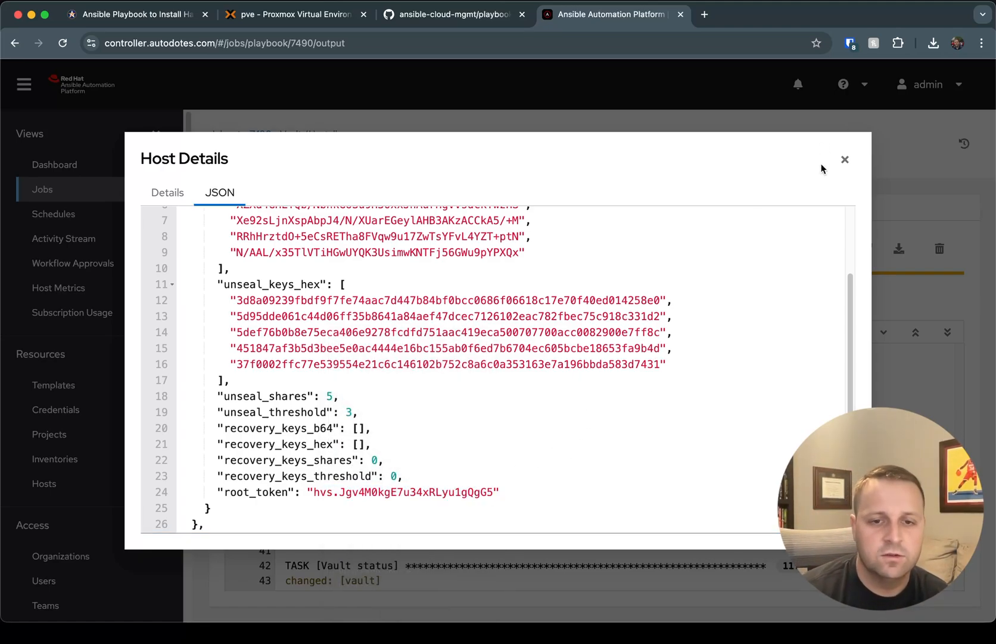
left_click(846, 158)
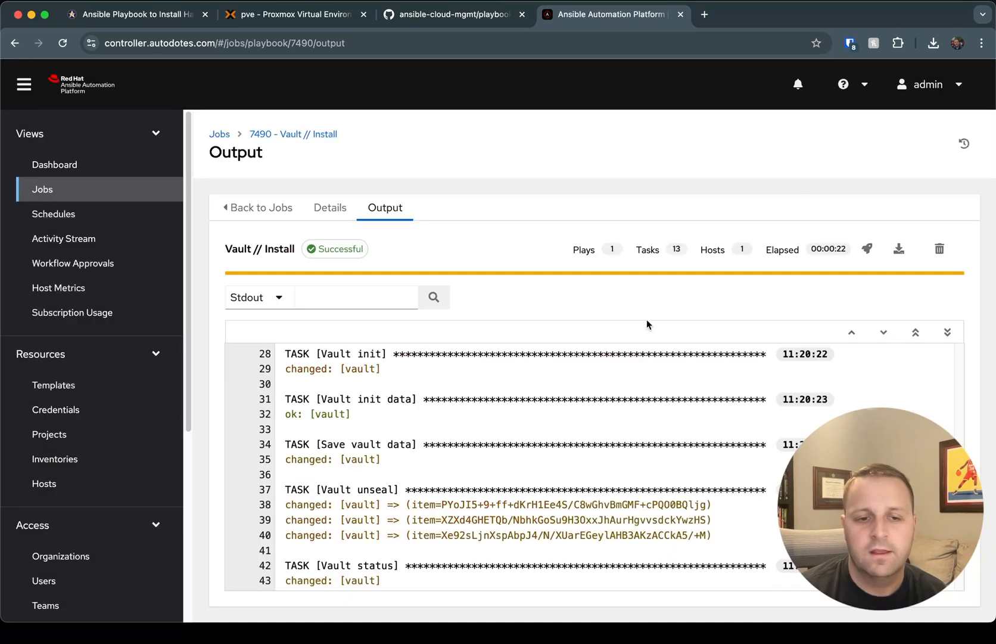
Step: Leave the job output for the terminal SSH session on the vault host
scroll("down", 3)
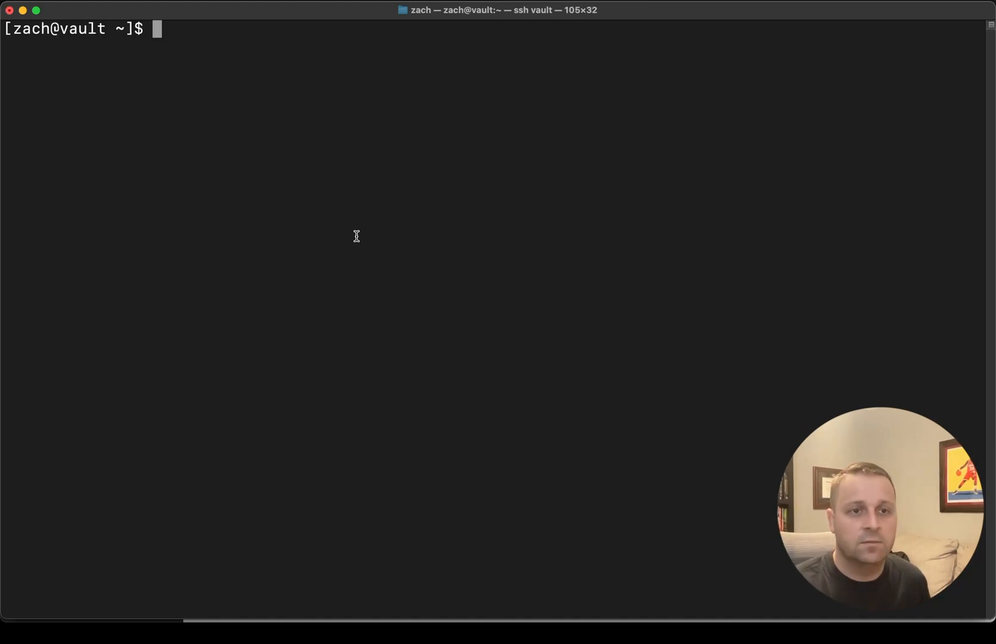
Step: List /opt/vault and print /opt/vault/data/init_data.json showing the root token and unseal keys
type("ls /")
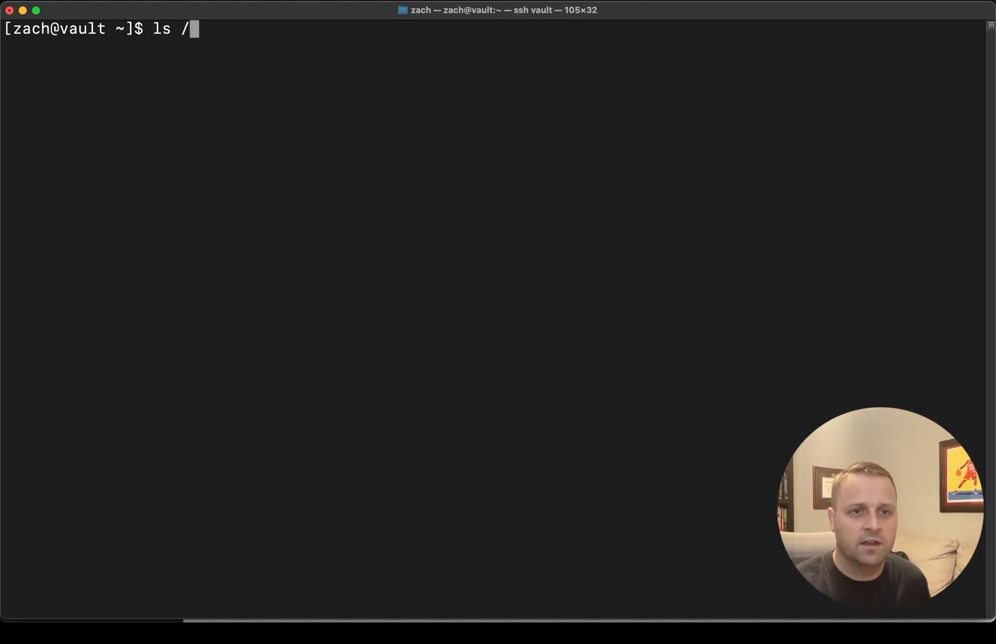
type("opt/va")
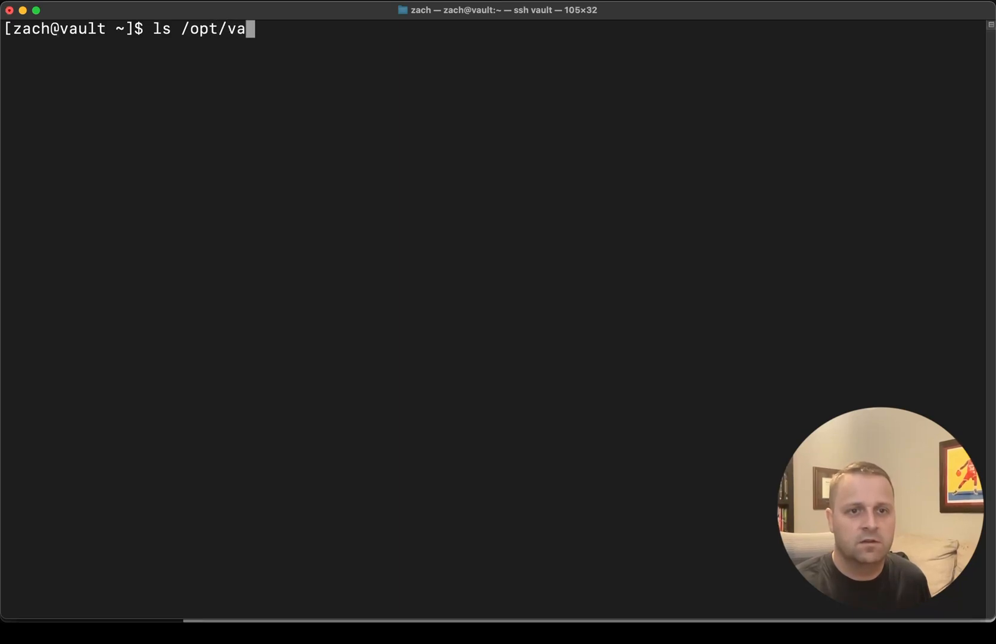
key("Return")
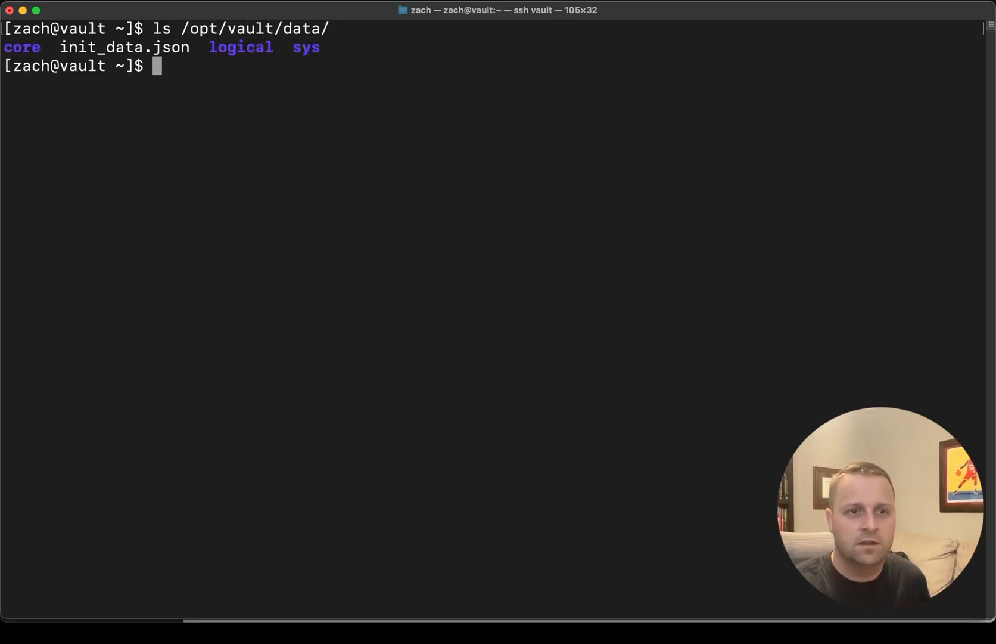
type("c")
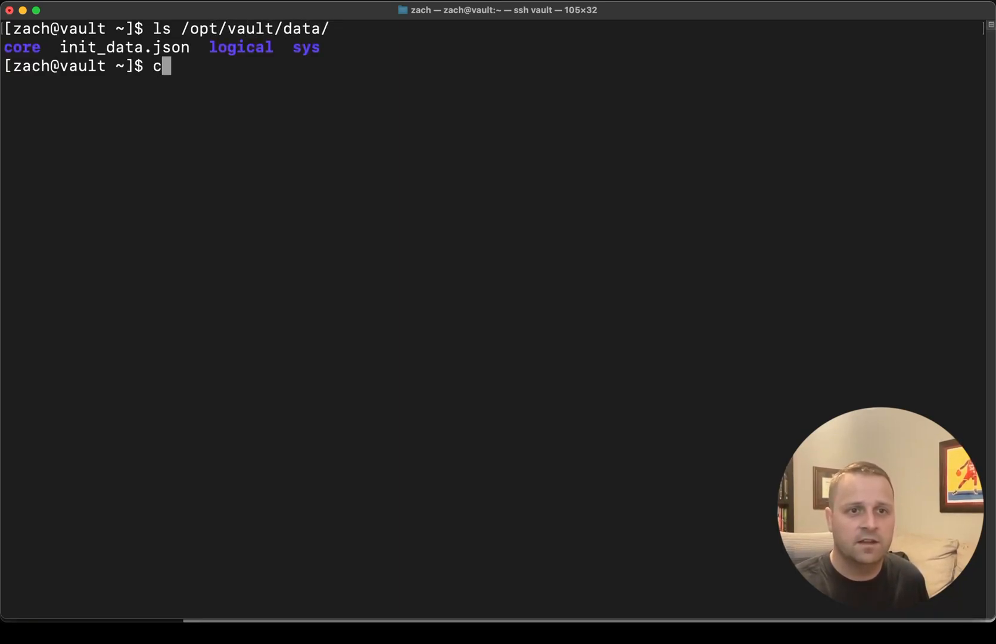
type("at")
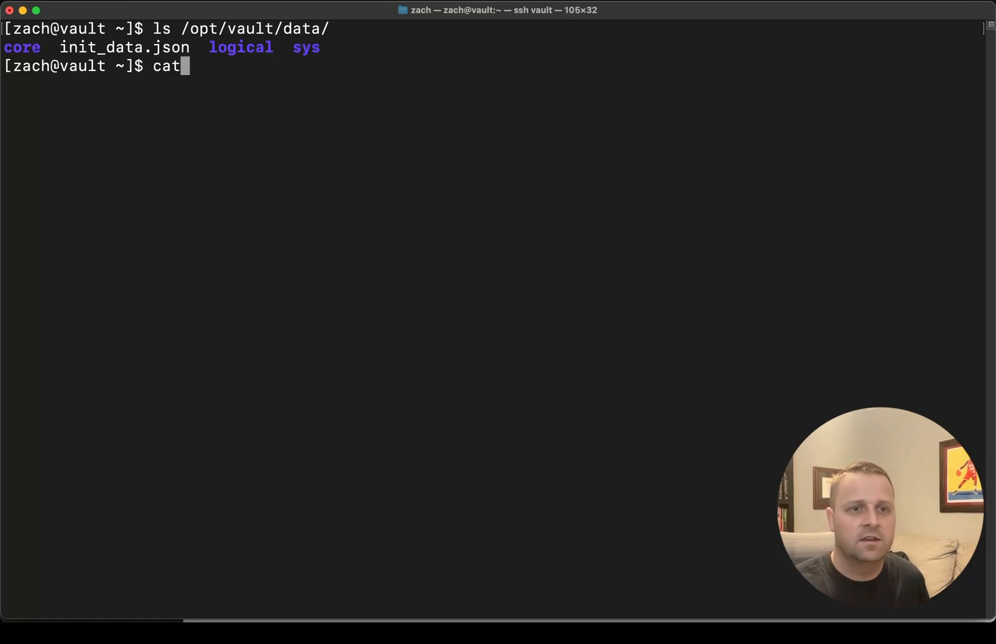
type("/opt/vaul")
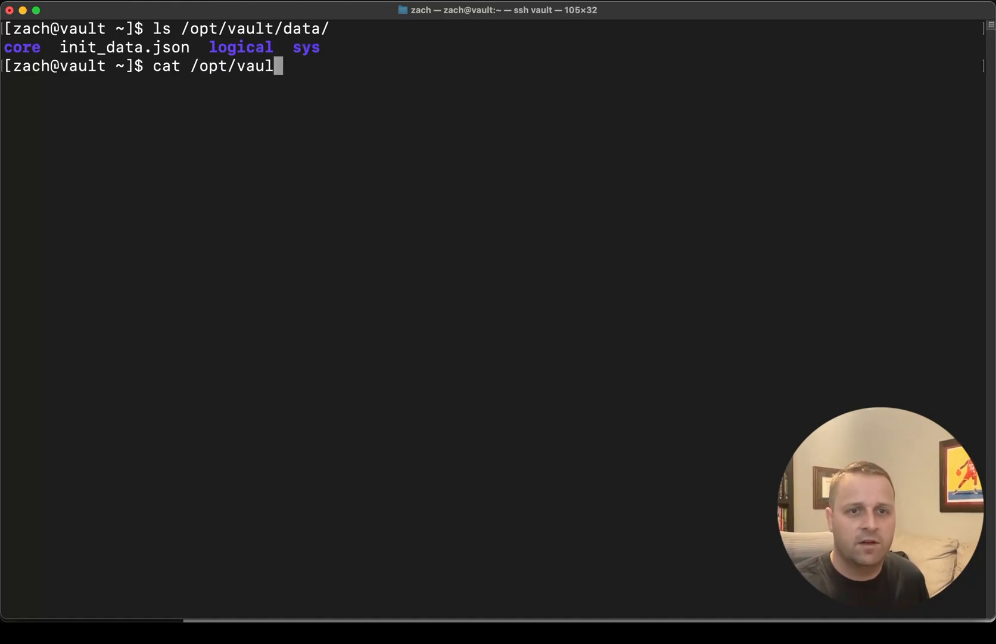
type("t/data/init_data.json")
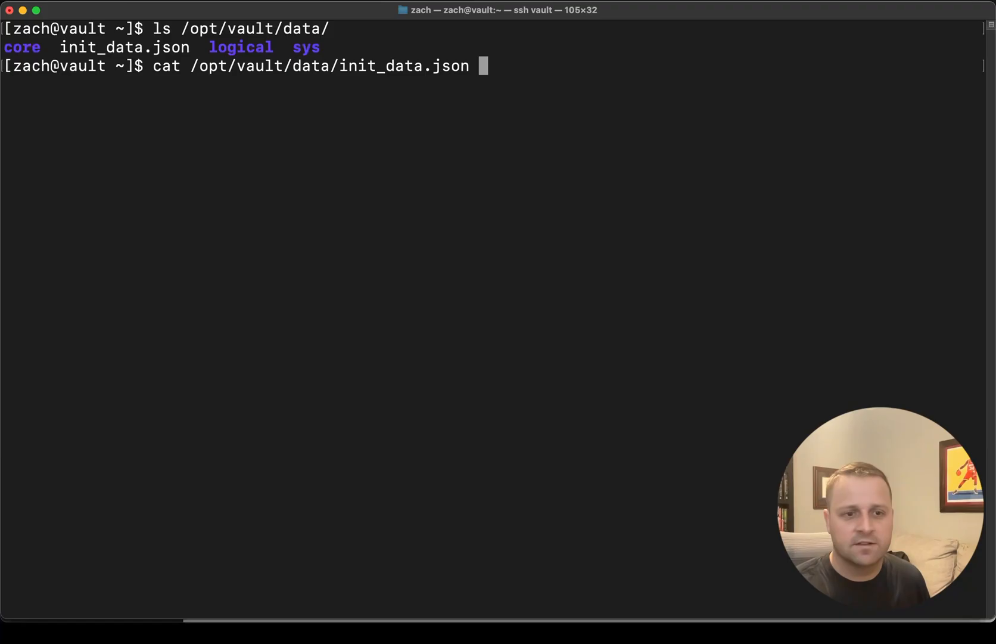
key("Return")
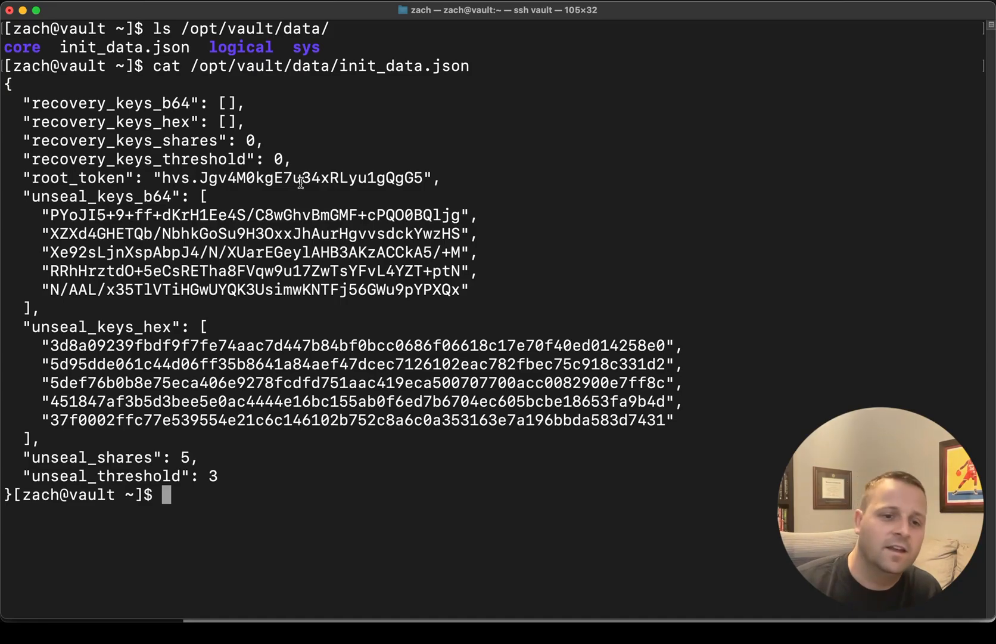
mouse_move(248, 243)
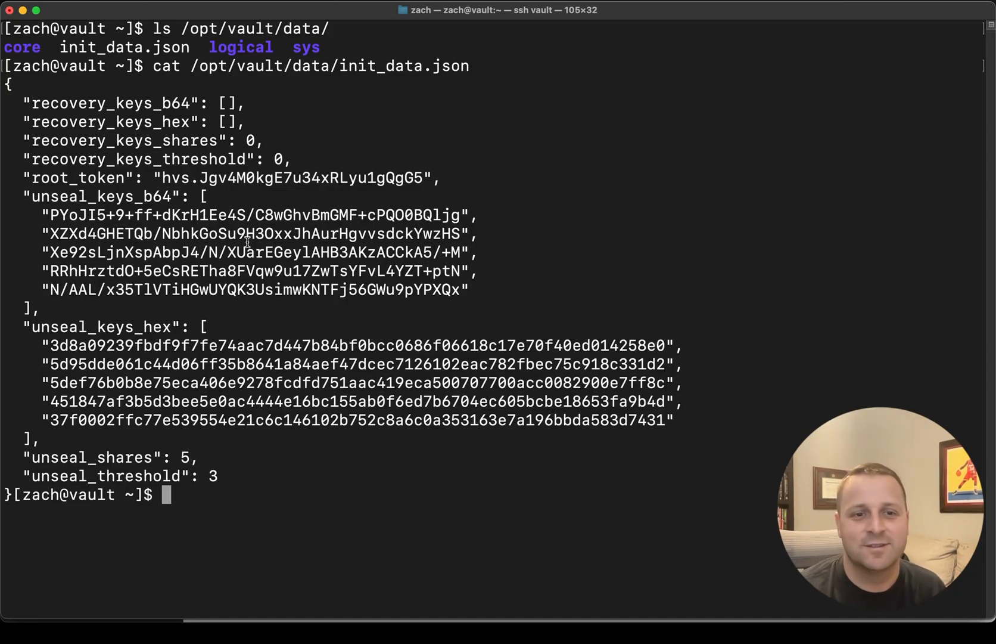
mouse_move(248, 86)
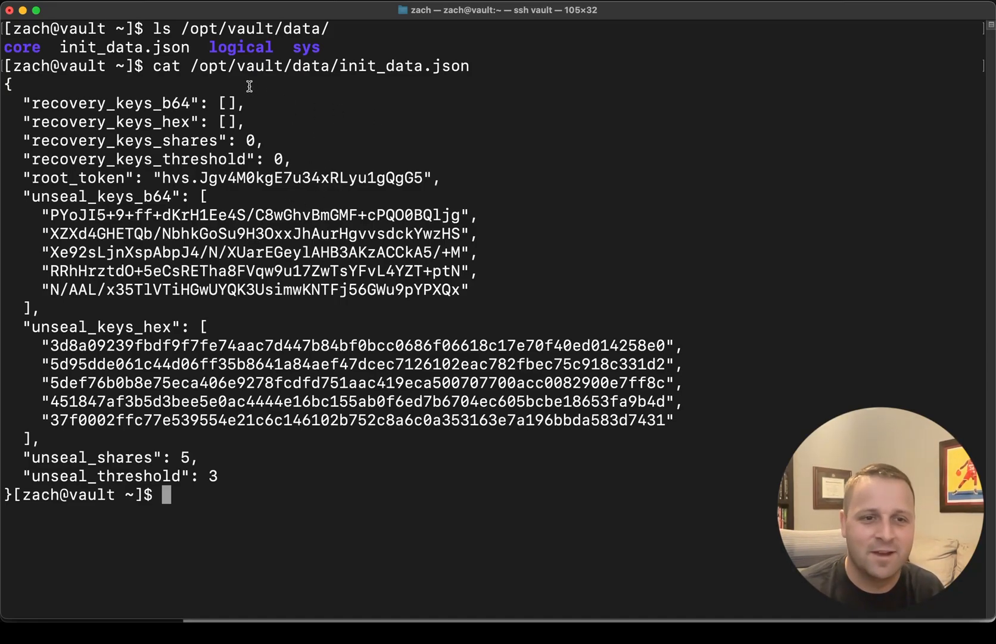
mouse_move(137, 185)
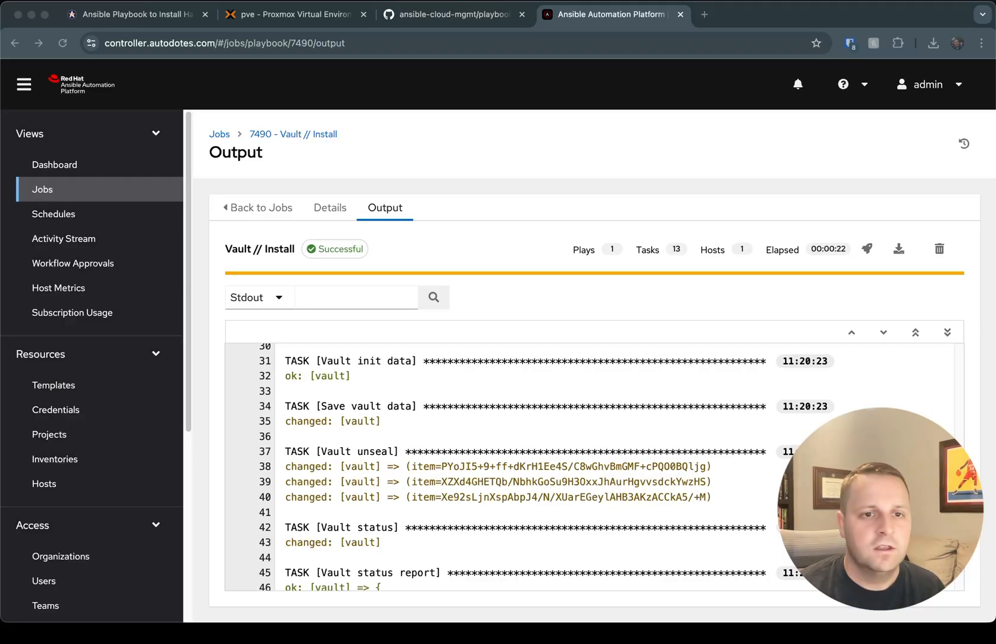
mouse_move(595, 149)
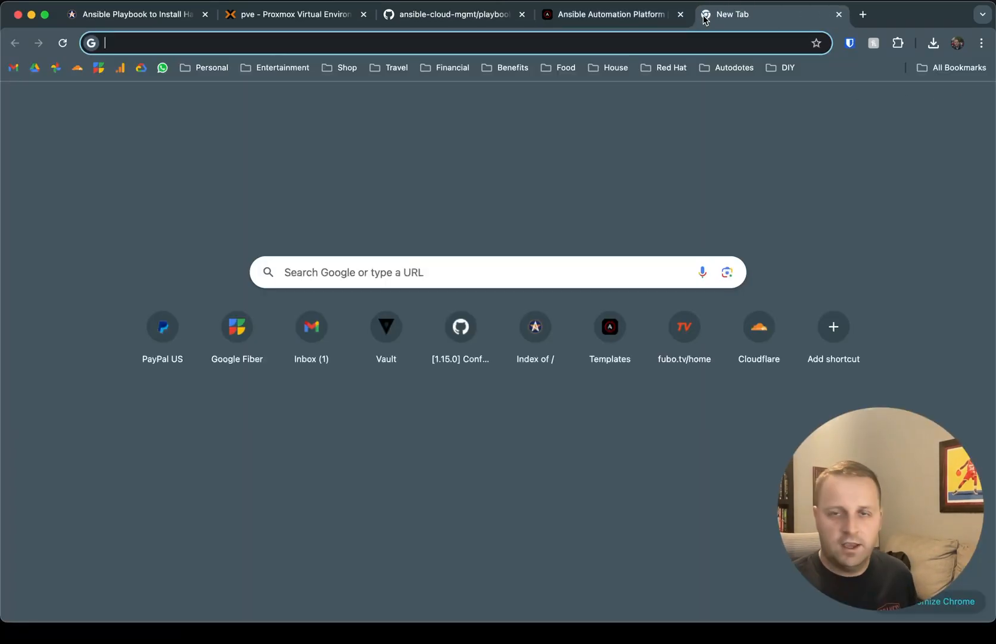
Step: Browse to vault.autodotes.com:2083 in a new tab and accept the client certificate to reach the Vault sign-in page
type("https://controller.autodotes.com/#/templates")
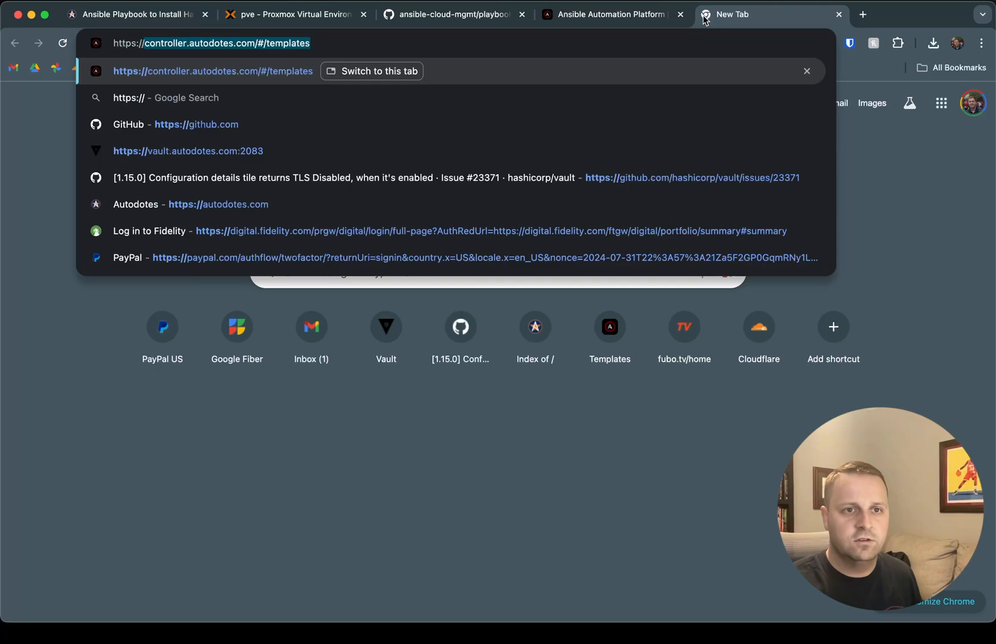
left_click(187, 150)
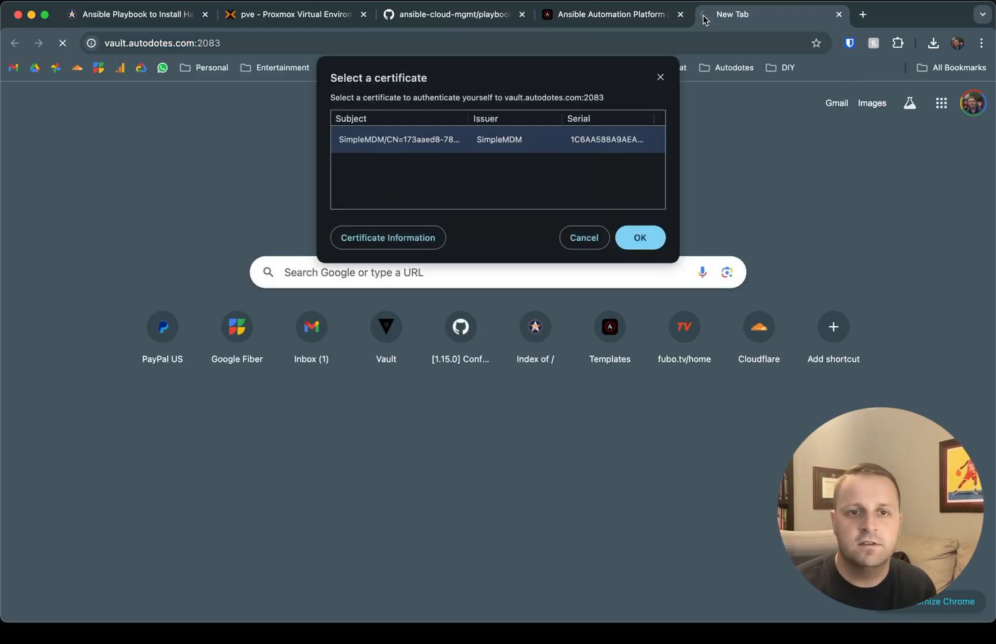
left_click(640, 237)
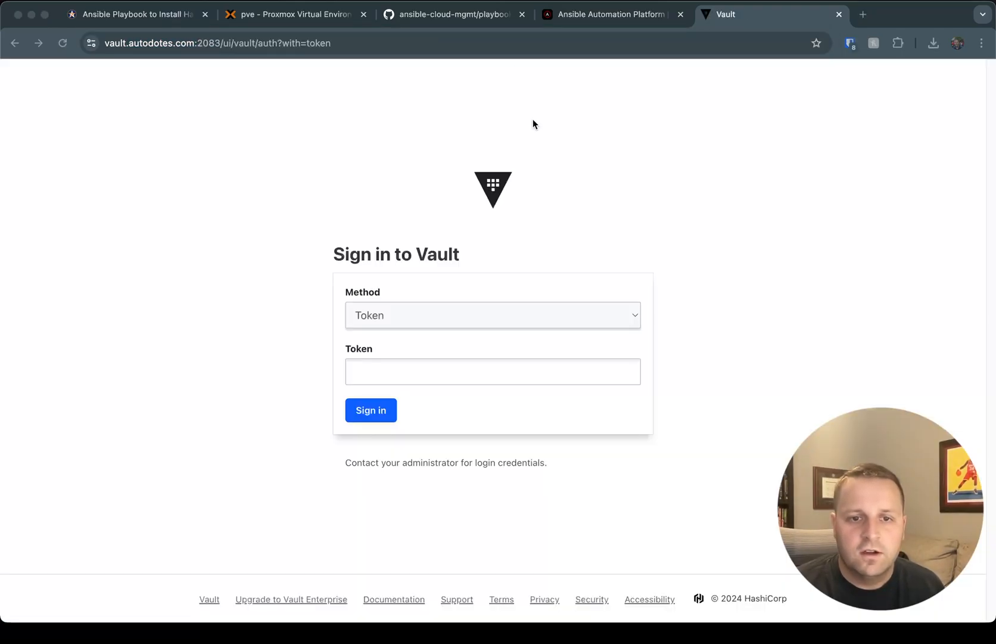
mouse_move(395, 276)
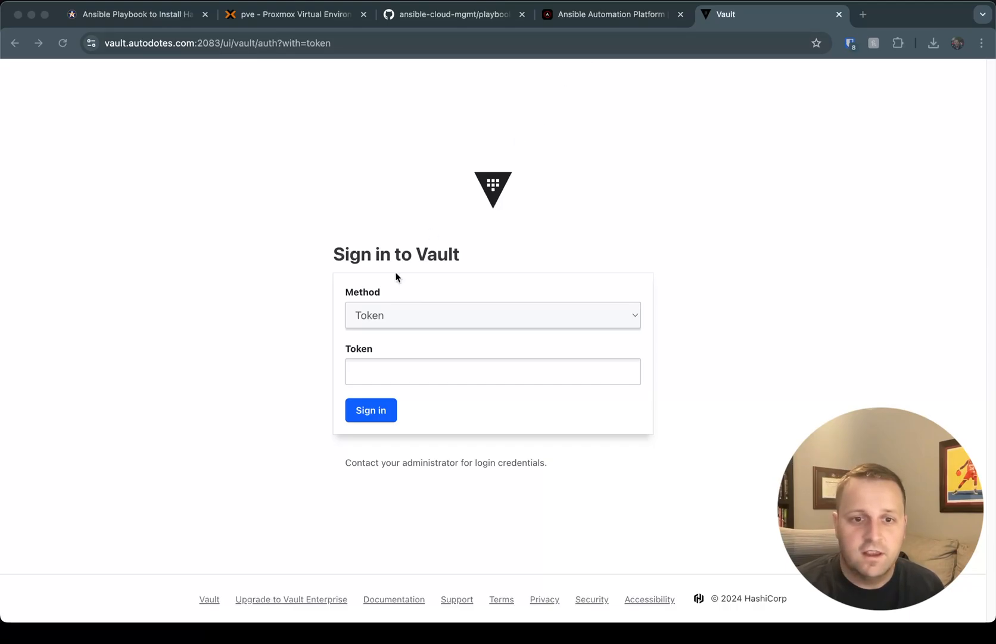
Step: Review the Vault install job output, then focus the Token field to enter the root token
left_click(609, 14)
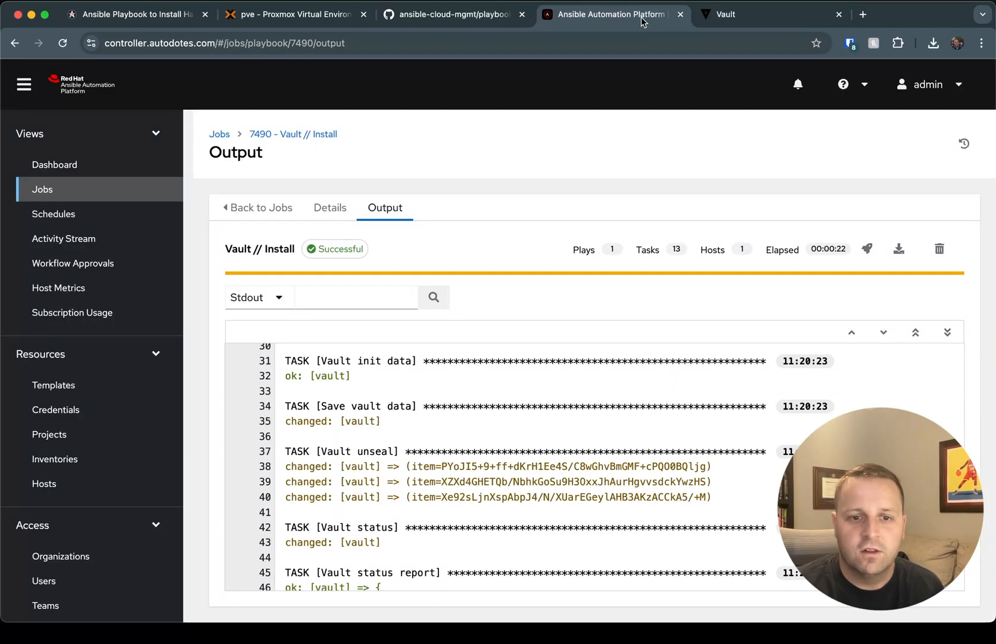
scroll("down", 3)
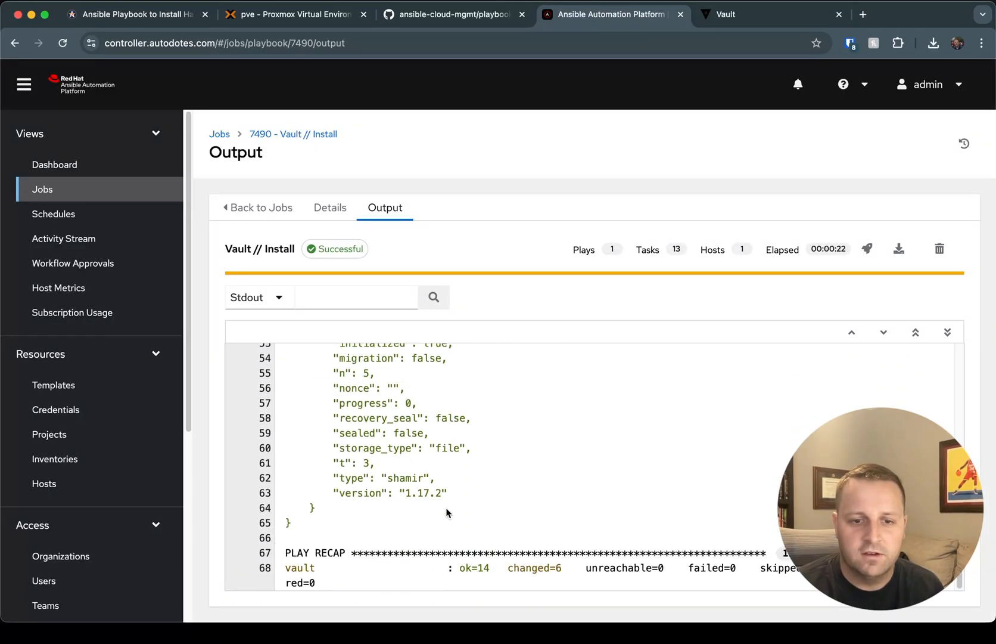
scroll("up", 3)
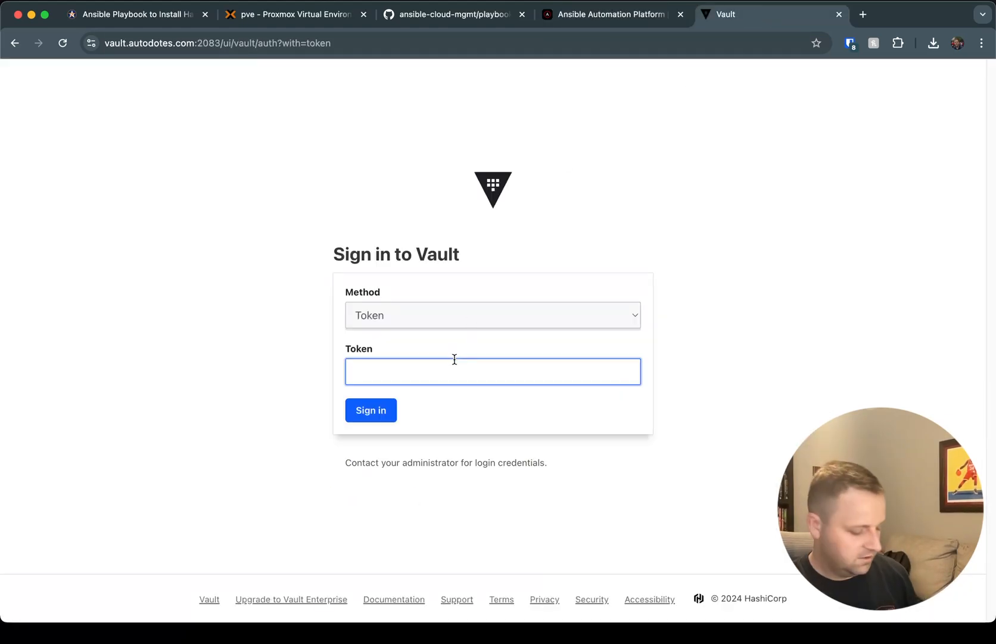
left_click(370, 410)
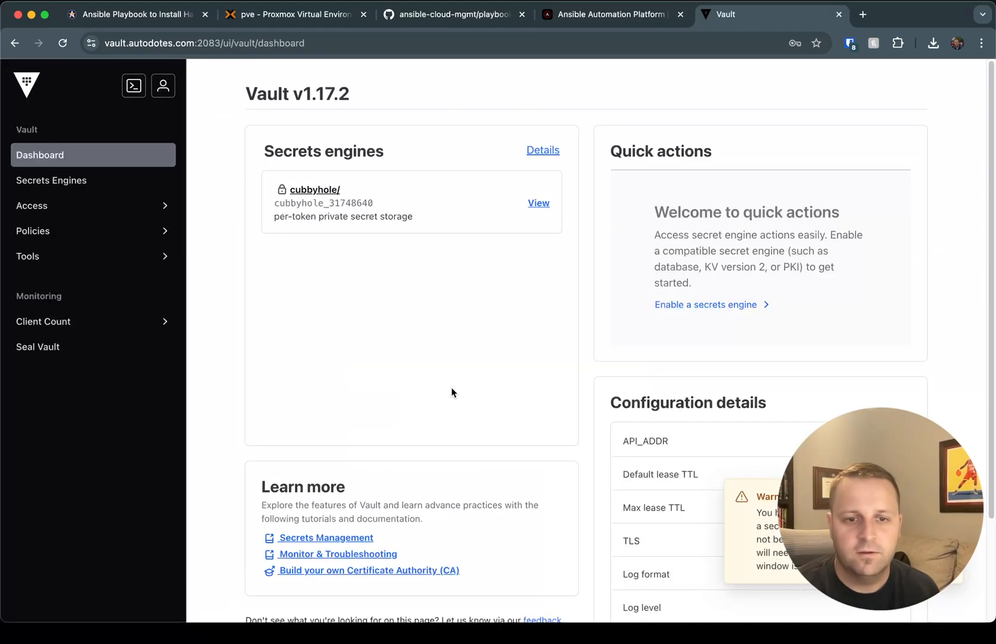
mouse_move(799, 267)
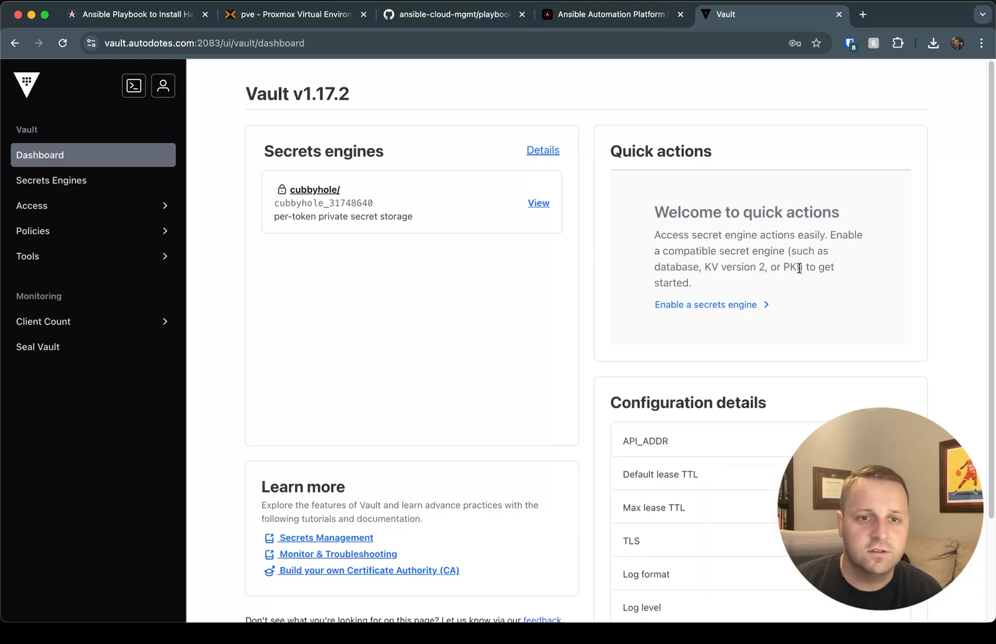
mouse_move(330, 191)
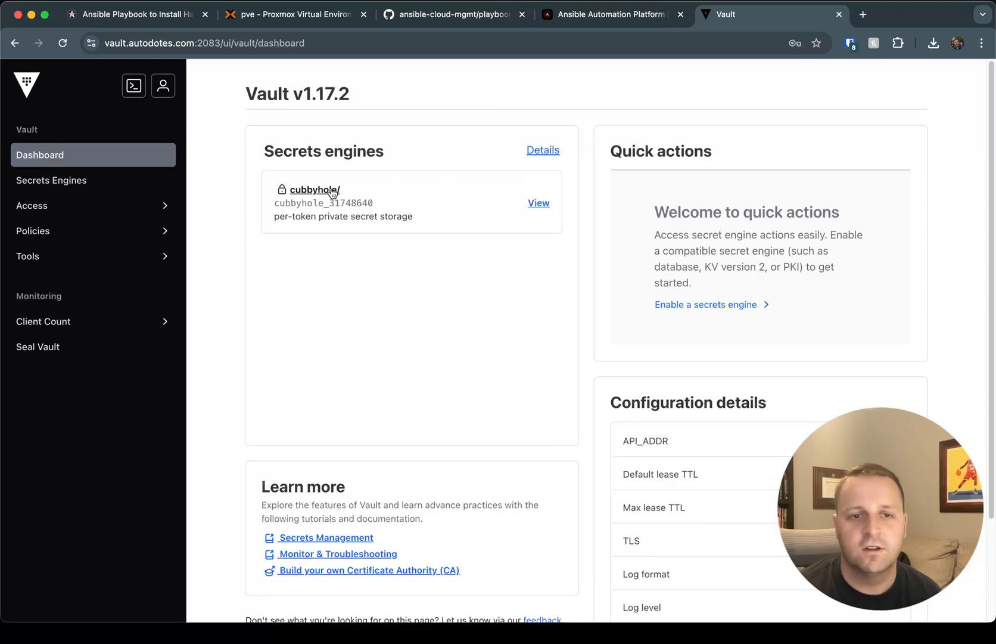
Step: Open the cubbyhole/ secrets engine from the dashboard, which lists no secrets yet
left_click(314, 189)
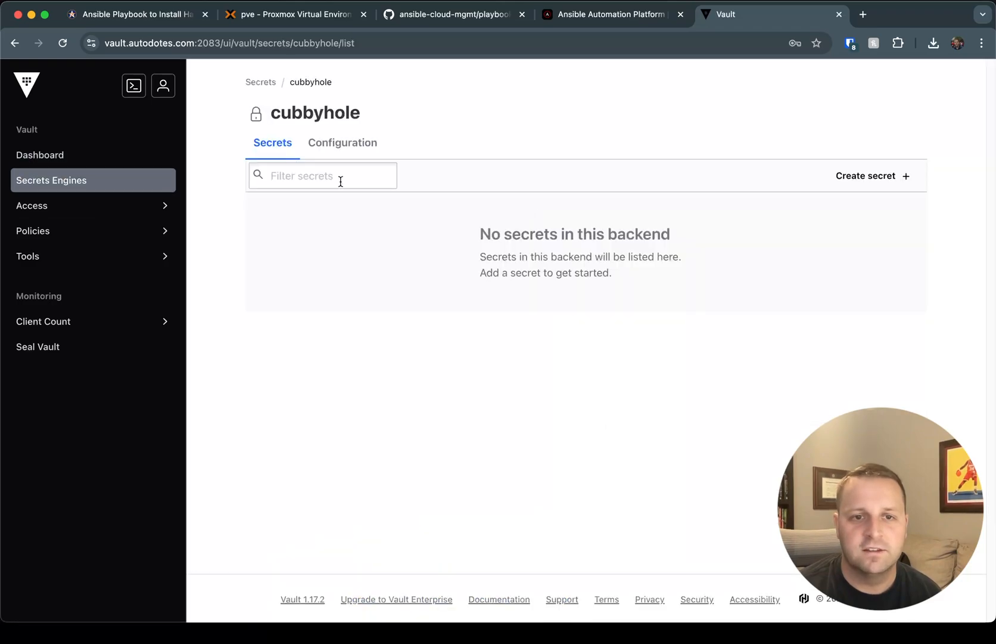
mouse_move(443, 139)
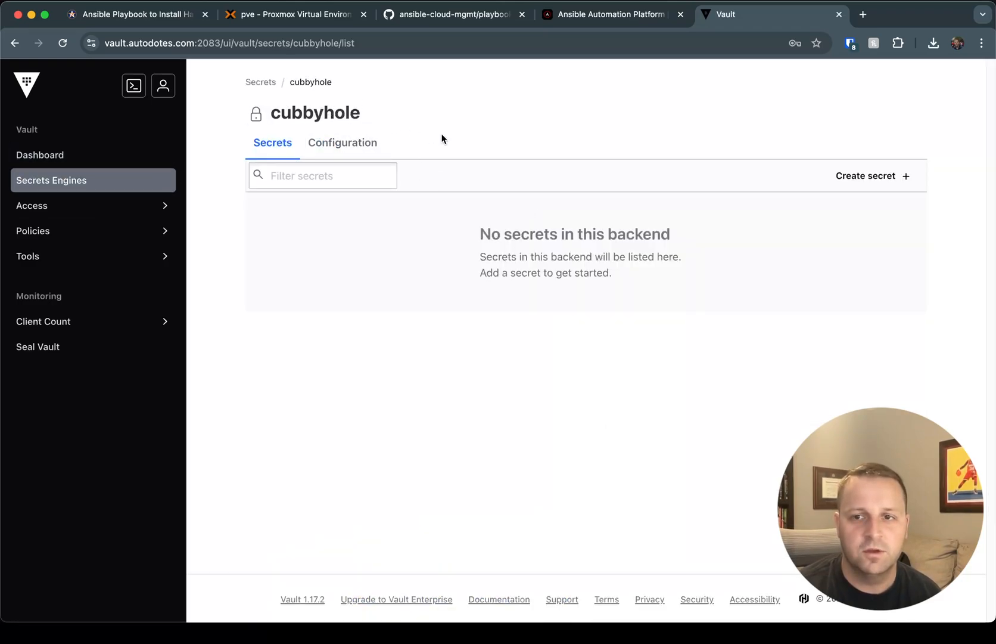
Step: Start a new secret in cubbyhole, bringing up an empty Create Secret form
left_click(866, 175)
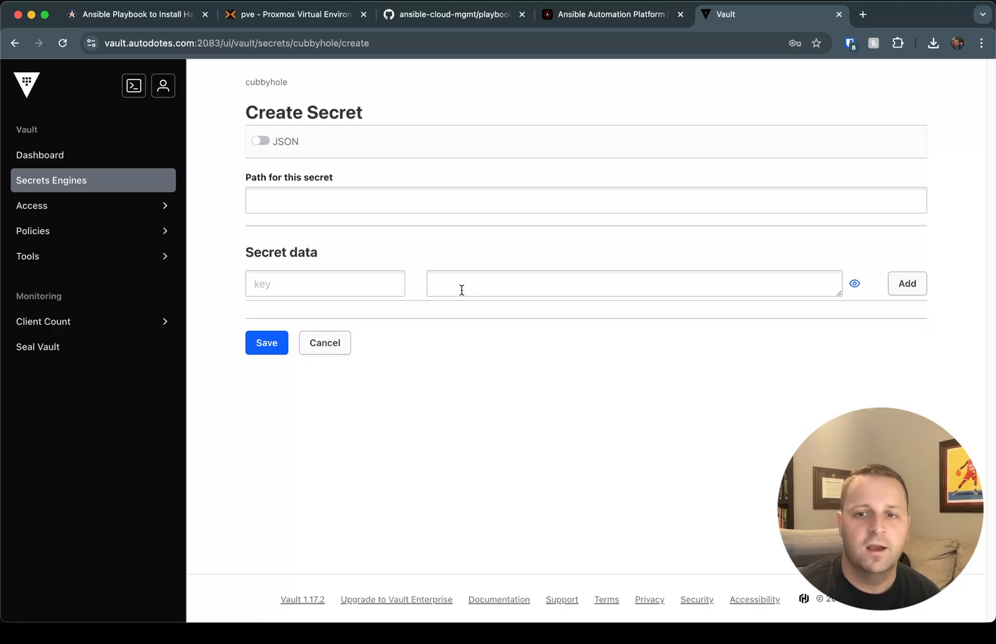
mouse_move(329, 362)
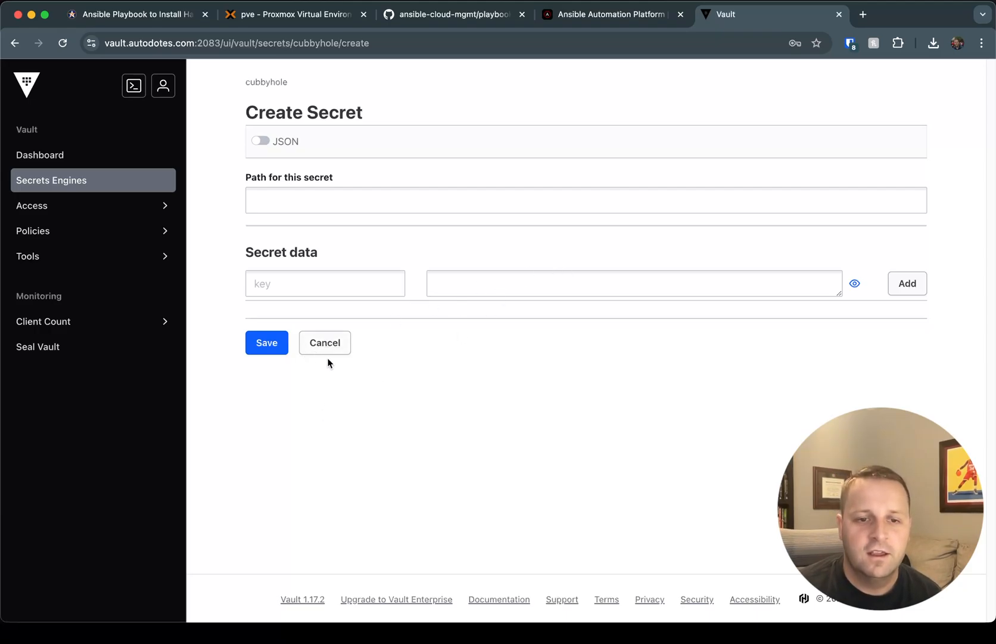
mouse_move(324, 344)
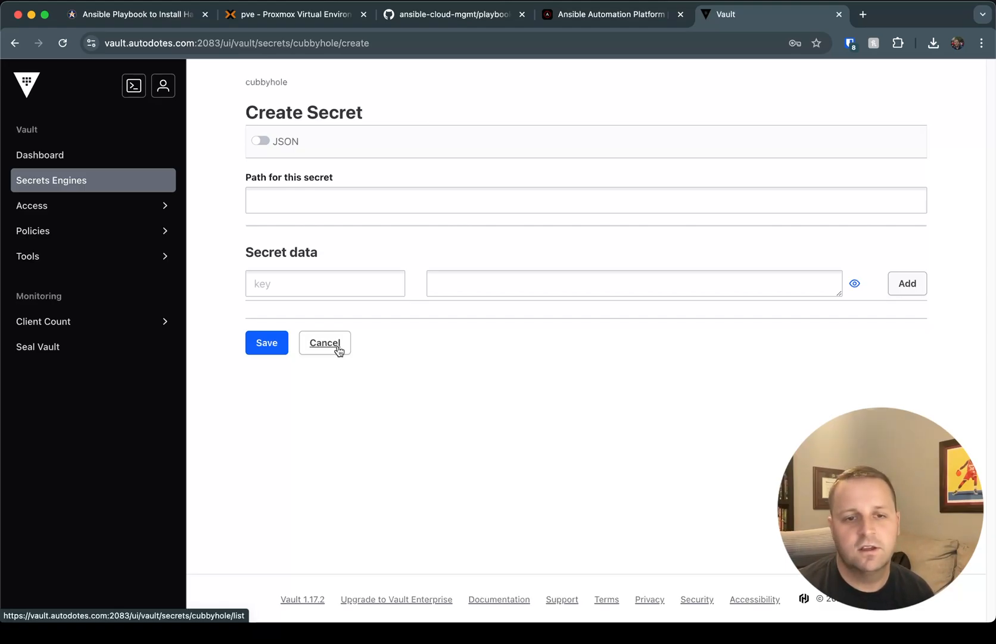
mouse_move(470, 366)
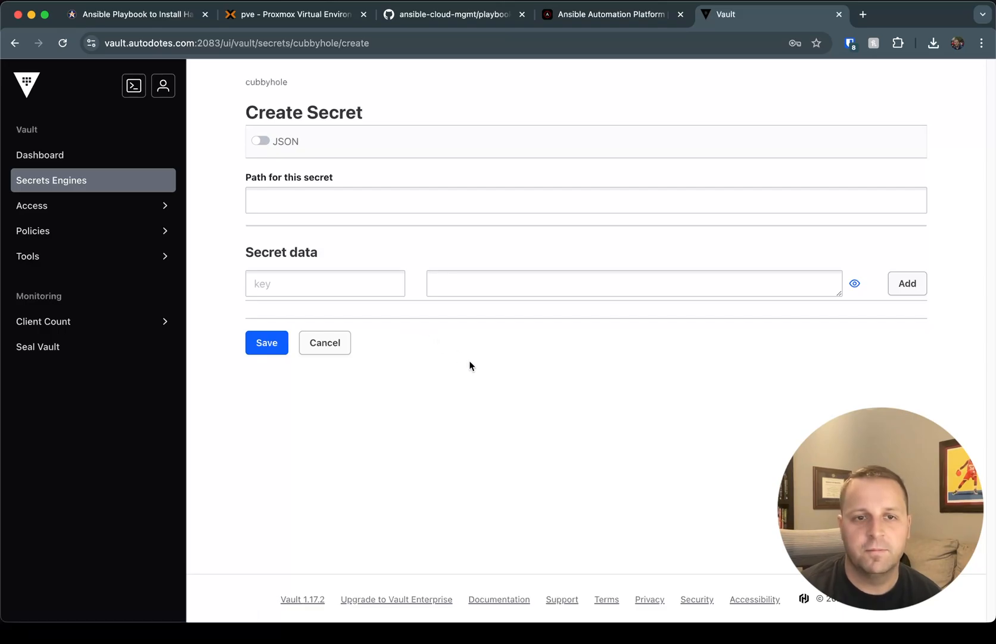